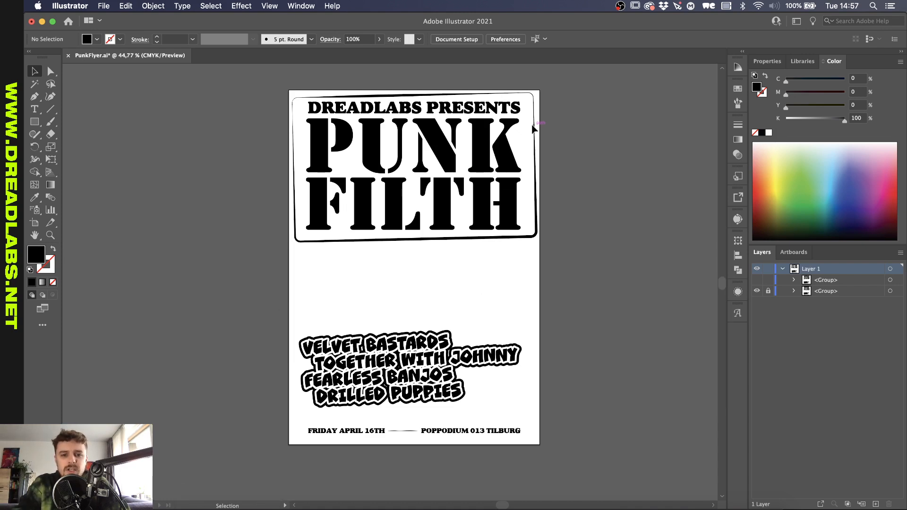
# Enter the flyer group and add a LOREM IPSUM text line in CCClobberinTimeSmooth below the banner.
pyautogui.doubleClick(414, 169)
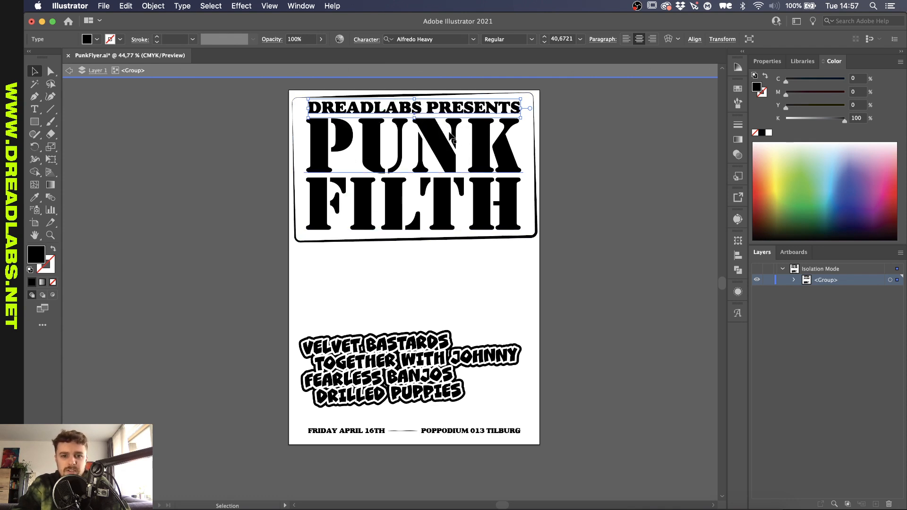
pyautogui.click(364, 381)
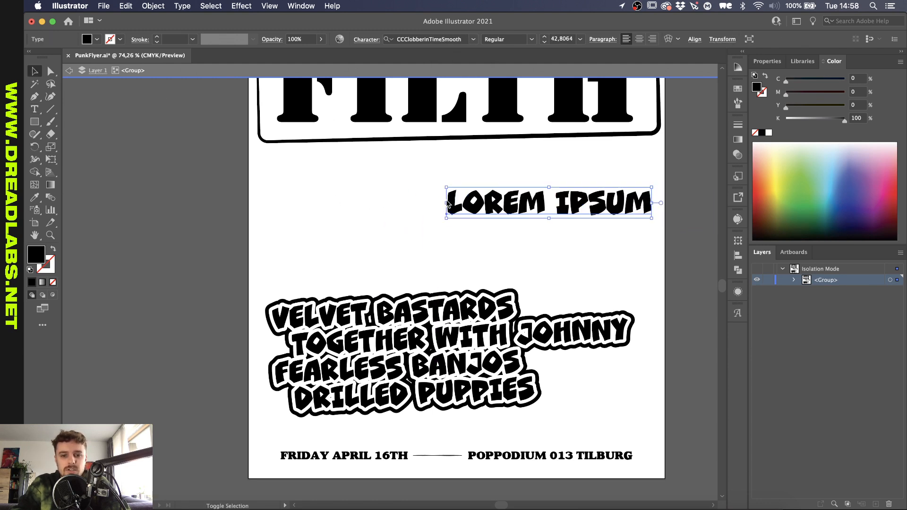
# Make the LOREM IPSUM letters a compound path and add an Offset Path around them.
pyautogui.moveTo(548, 202); pyautogui.dragTo(422, 221)
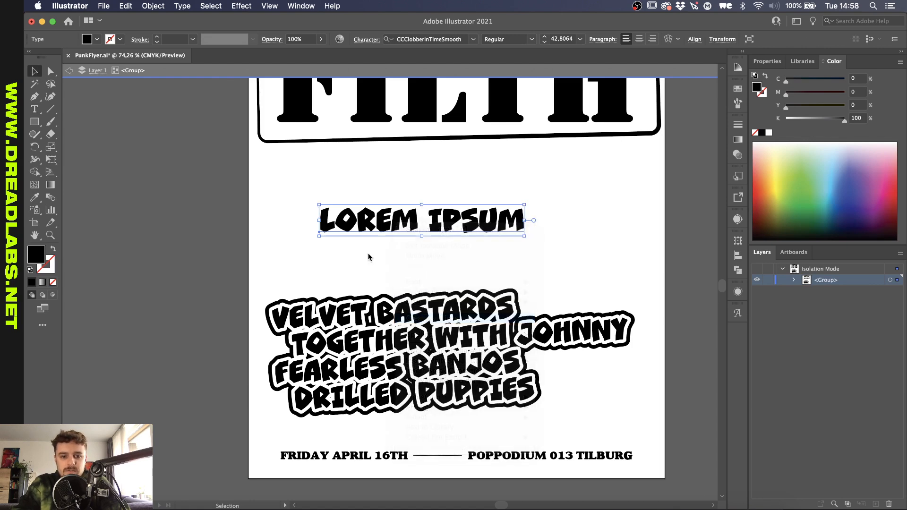
pyautogui.click(153, 6)
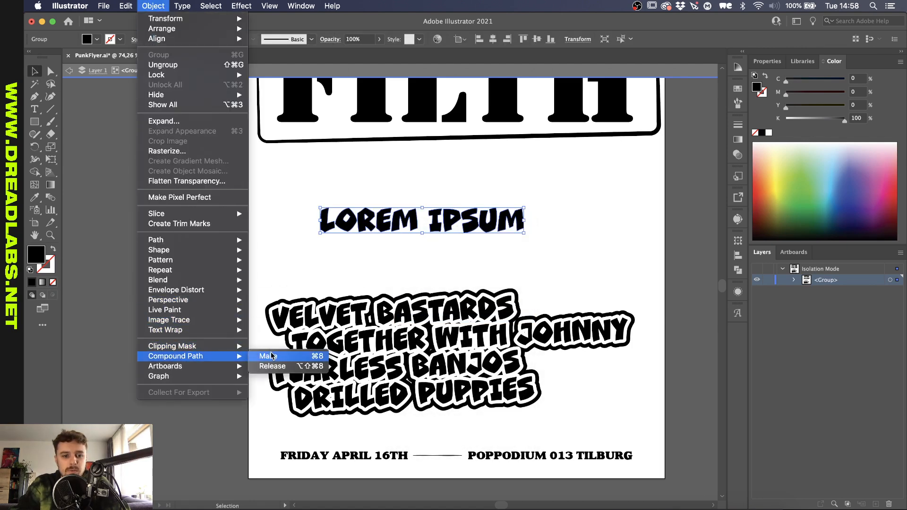
pyautogui.click(268, 356)
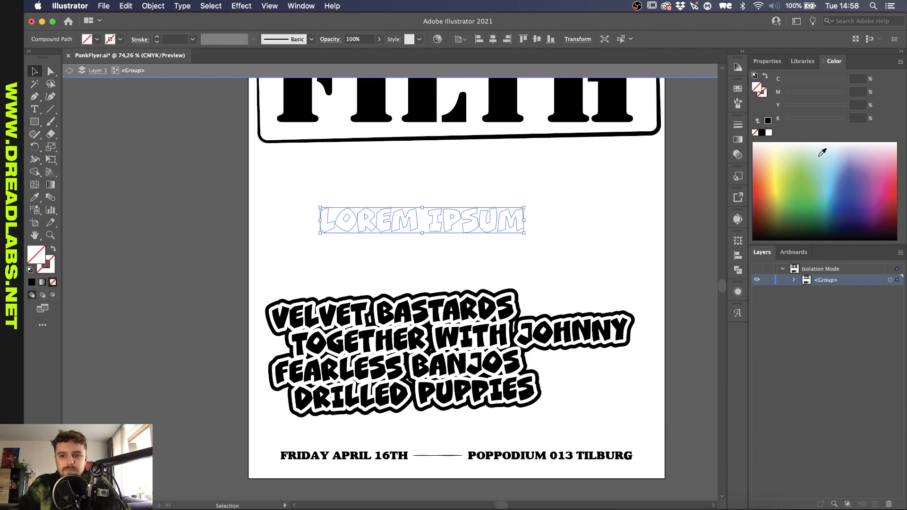
pyautogui.click(153, 6)
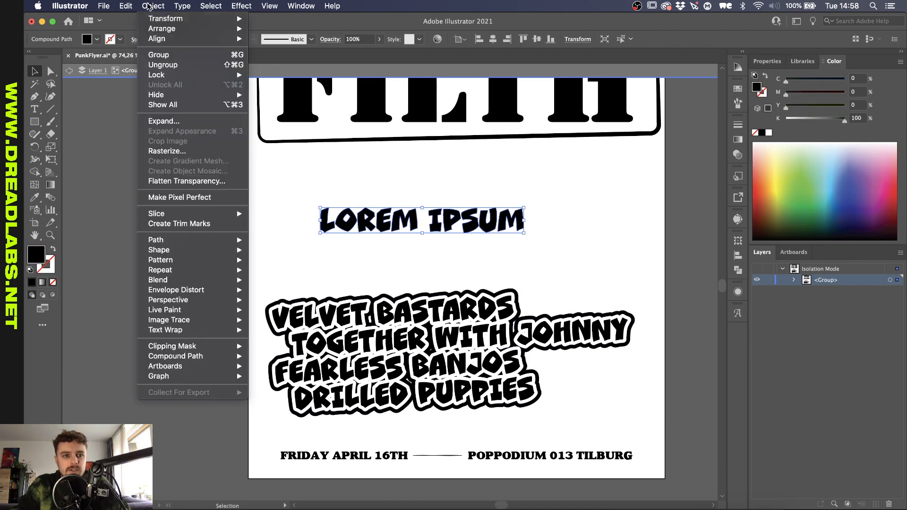
pyautogui.moveTo(155, 239)
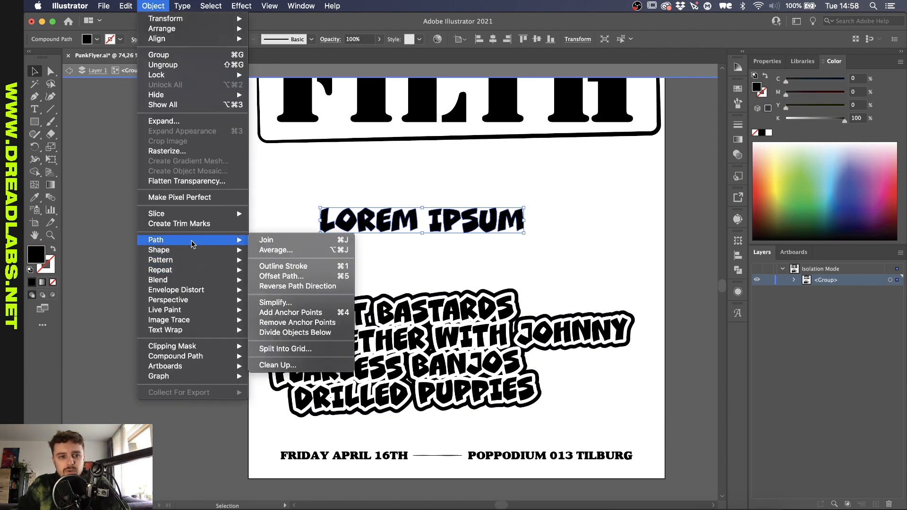
pyautogui.moveTo(281, 276)
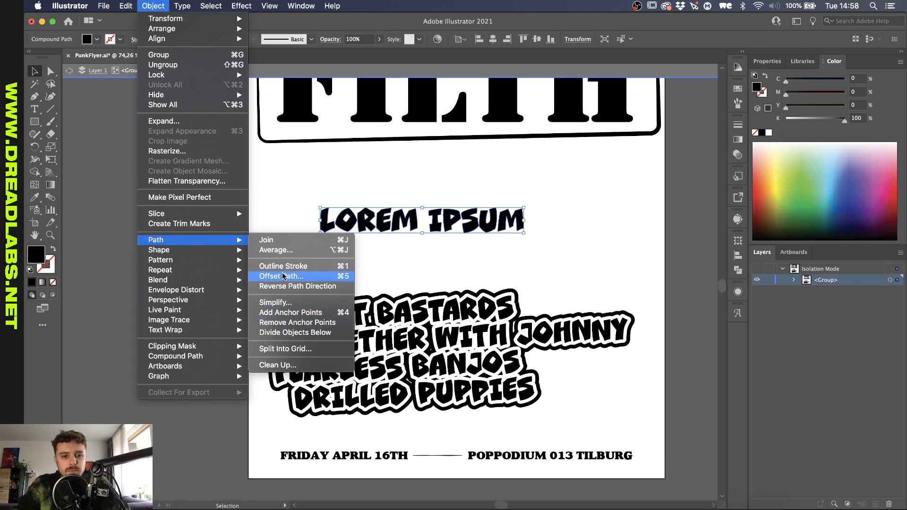
pyautogui.click(281, 276)
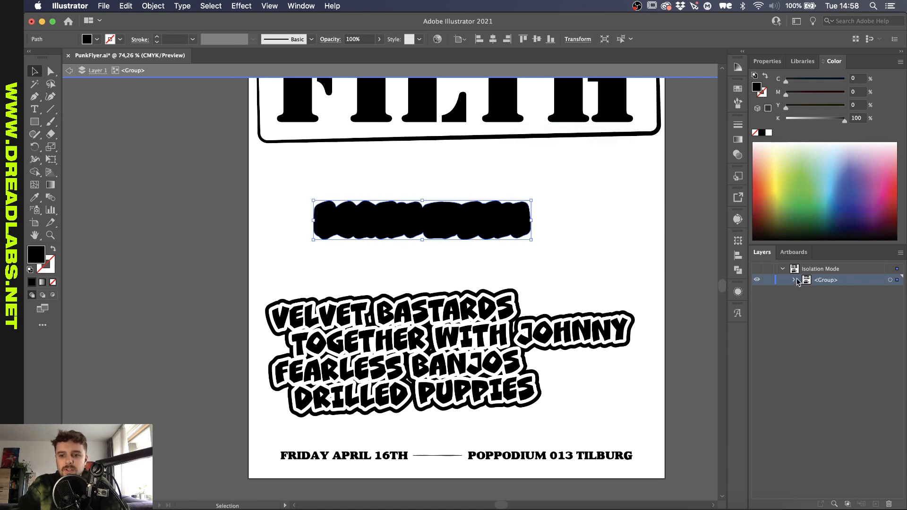
# Merge the offset shape into the letters with Pathfinder for a thick black outline.
pyautogui.click(795, 280)
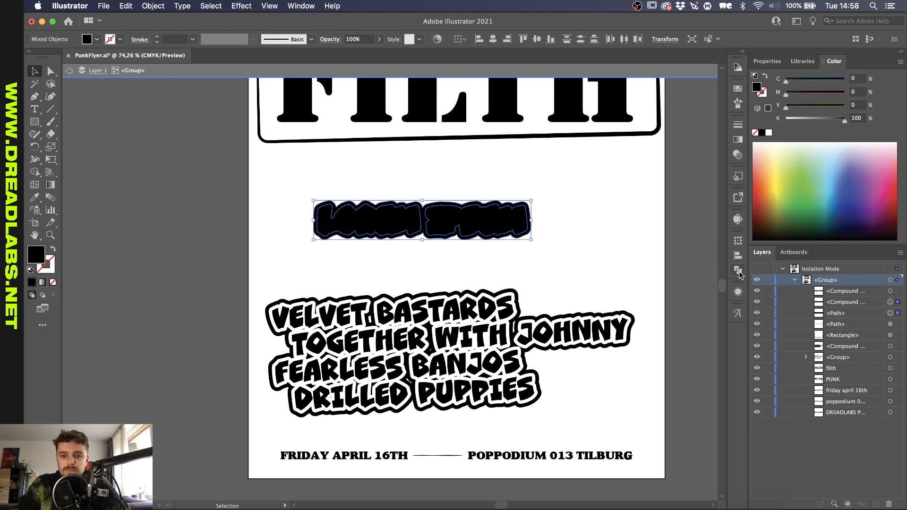
pyautogui.click(738, 270)
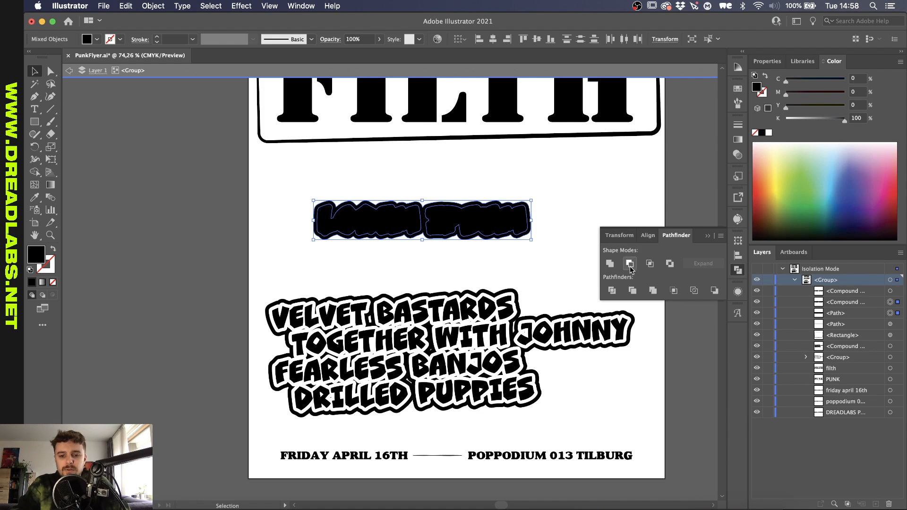
pyautogui.click(612, 264)
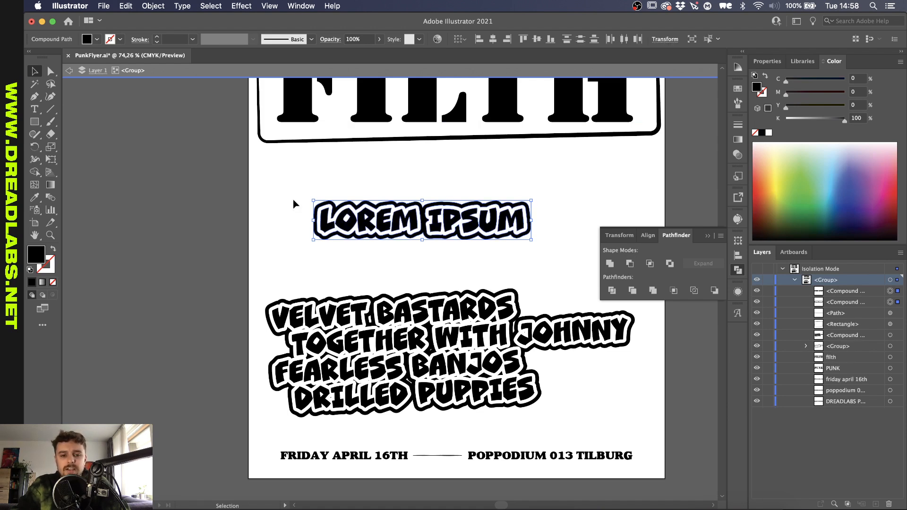
pyautogui.moveTo(264, 226)
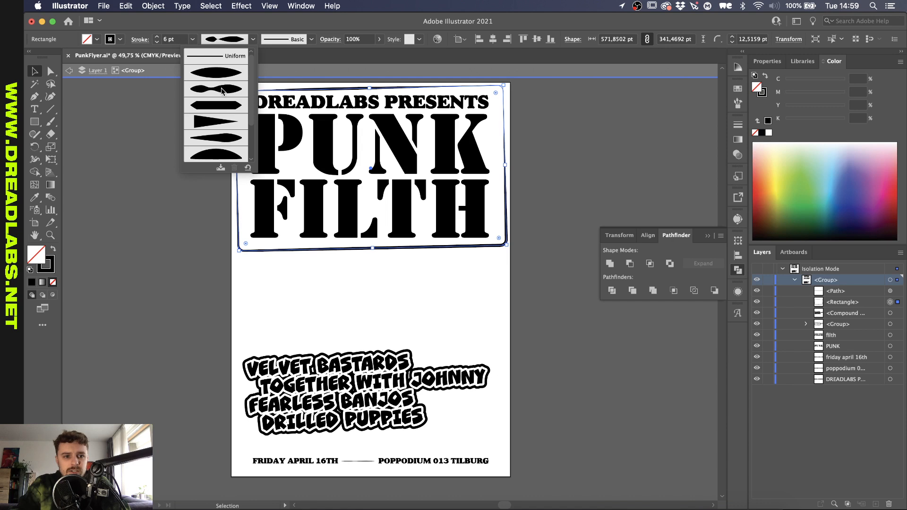
# Apply a tapered width profile to the banner frame and thicken its bottom edge with the Width tool.
pyautogui.click(216, 90)
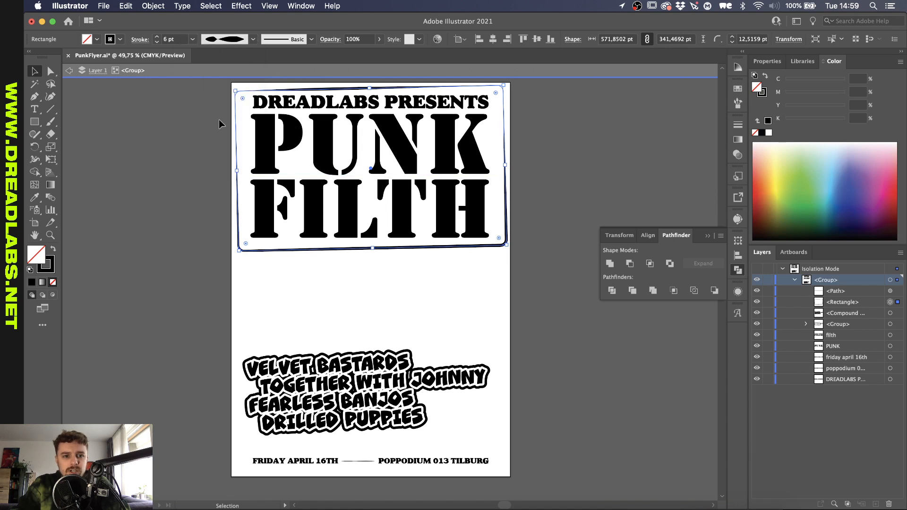
pyautogui.moveTo(123, 229)
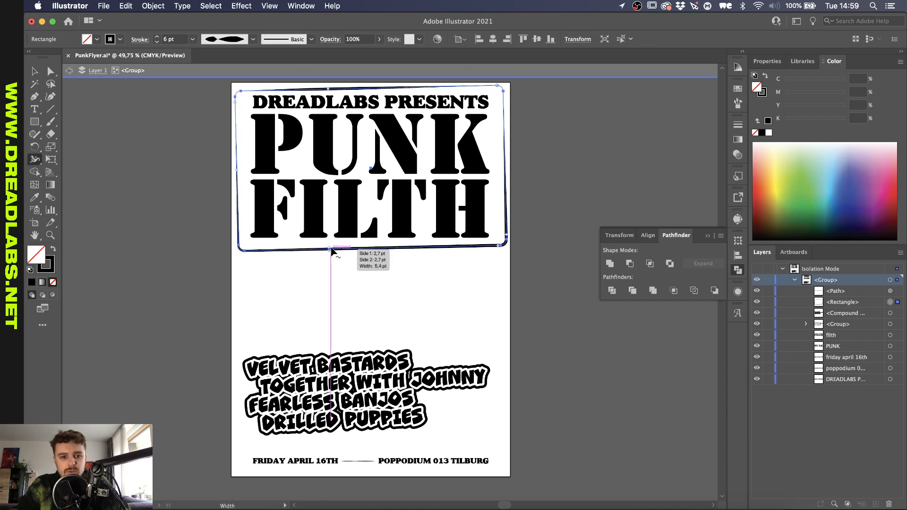
pyautogui.moveTo(331, 252); pyautogui.dragTo(398, 256)
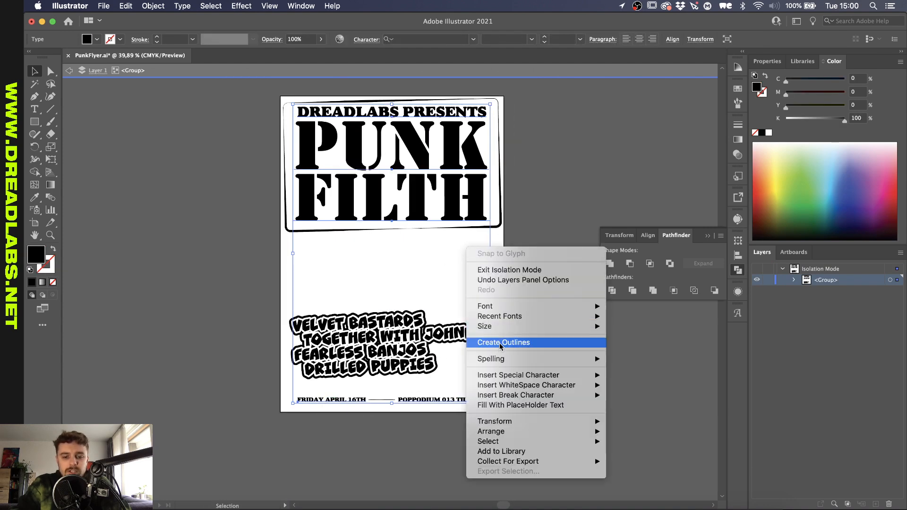
# Convert the flyer text to outlines and bring up the Roughen effect.
pyautogui.click(503, 342)
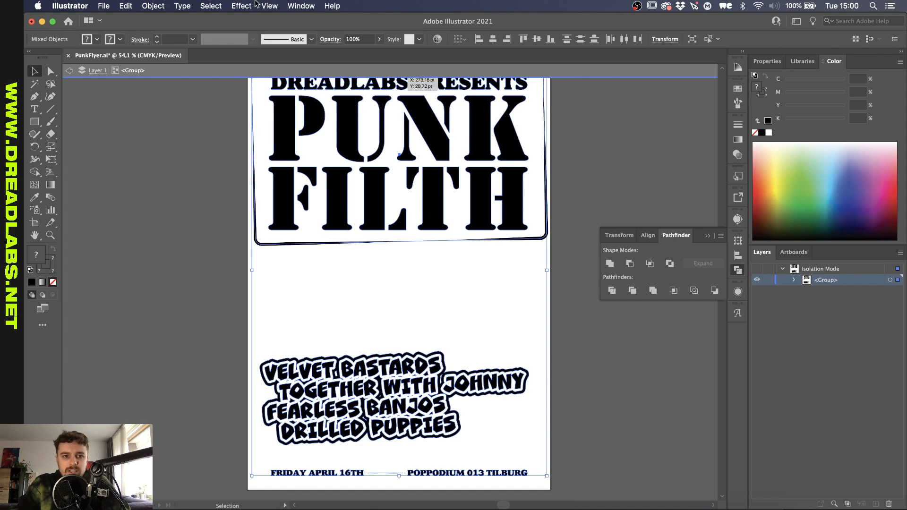
pyautogui.click(241, 6)
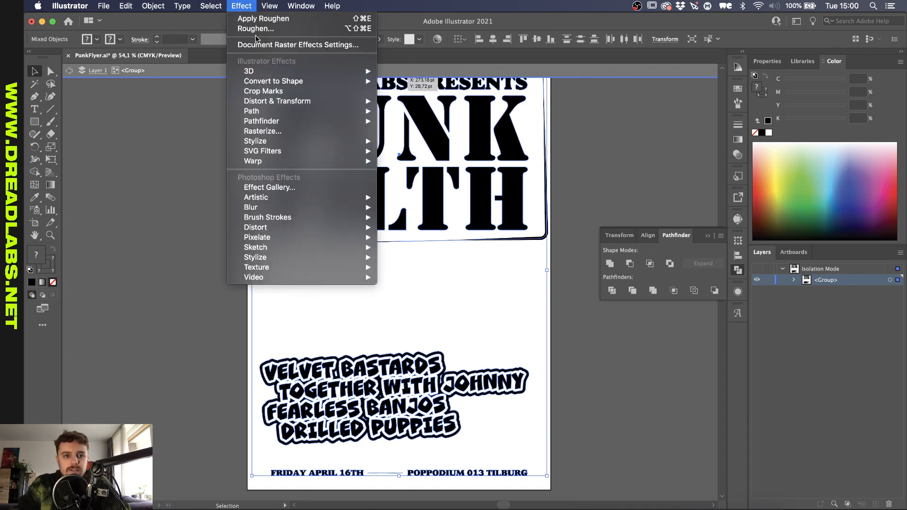
pyautogui.moveTo(277, 101)
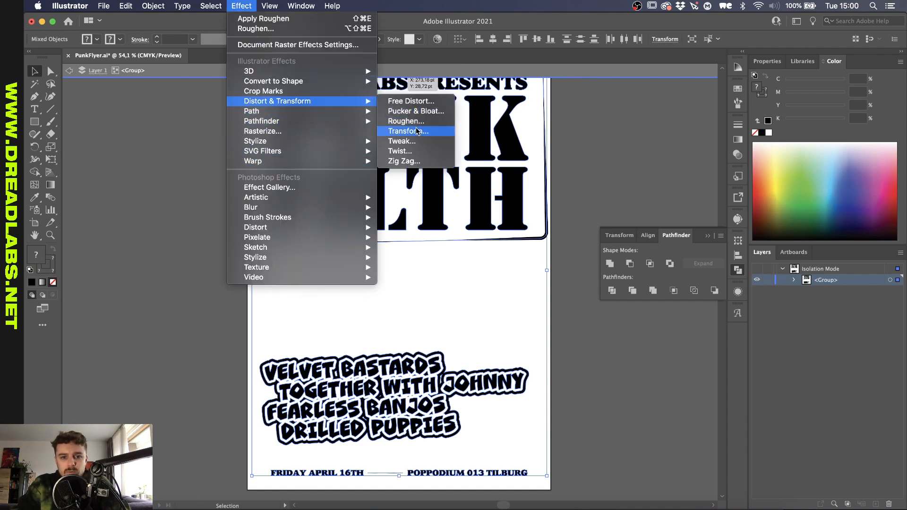
pyautogui.click(406, 121)
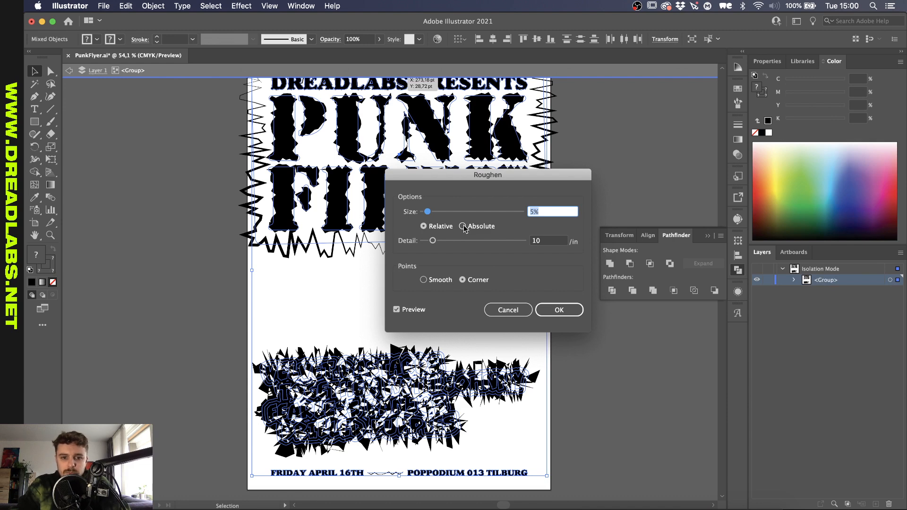
# Set Roughen to Absolute size 1 pt with detail 30.
pyautogui.click(463, 226)
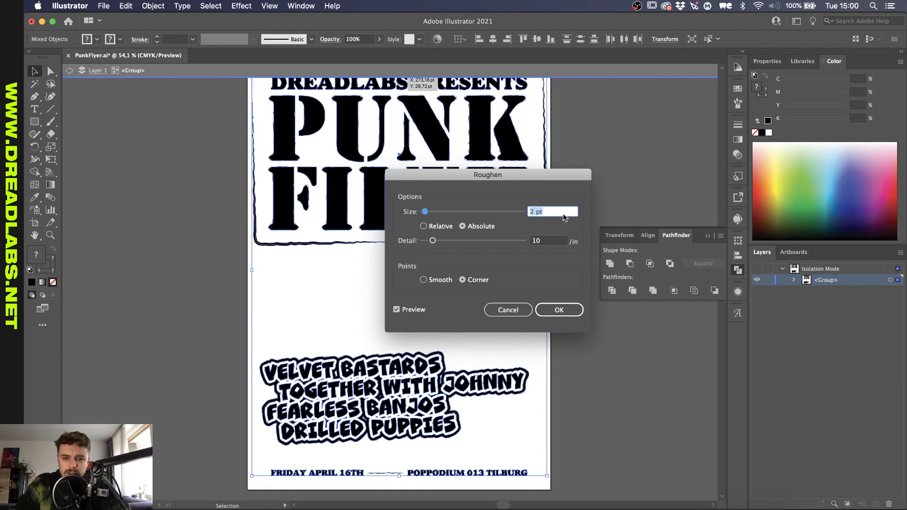
pyautogui.moveTo(555, 242)
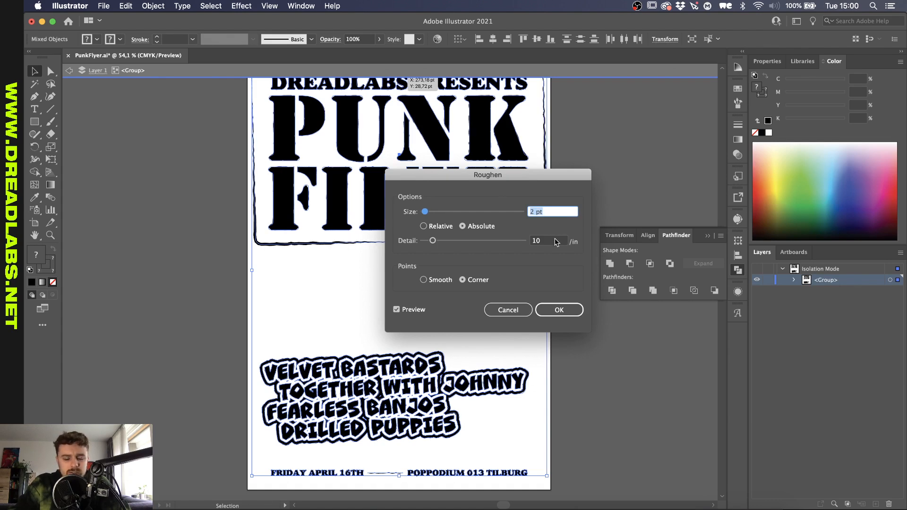
pyautogui.moveTo(432, 240); pyautogui.dragTo(464, 240)
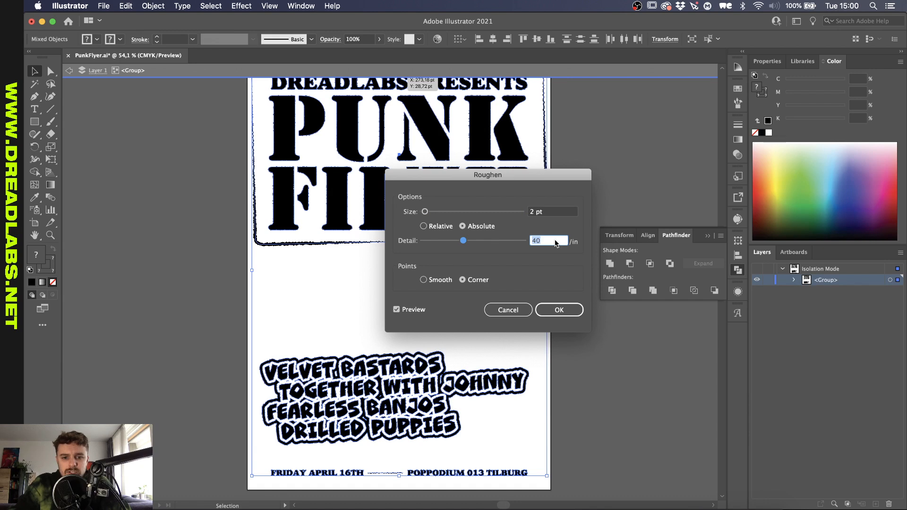
pyautogui.moveTo(463, 240); pyautogui.dragTo(453, 240)
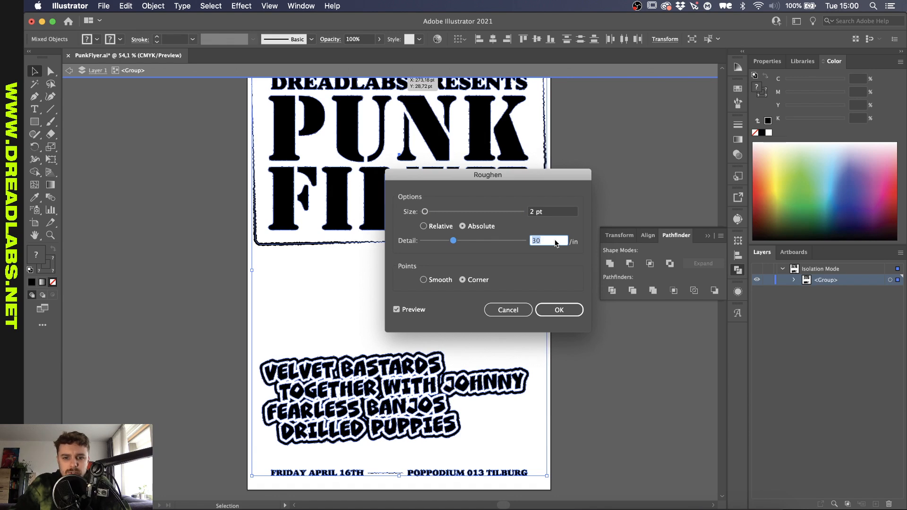
pyautogui.moveTo(453, 240); pyautogui.dragTo(463, 240)
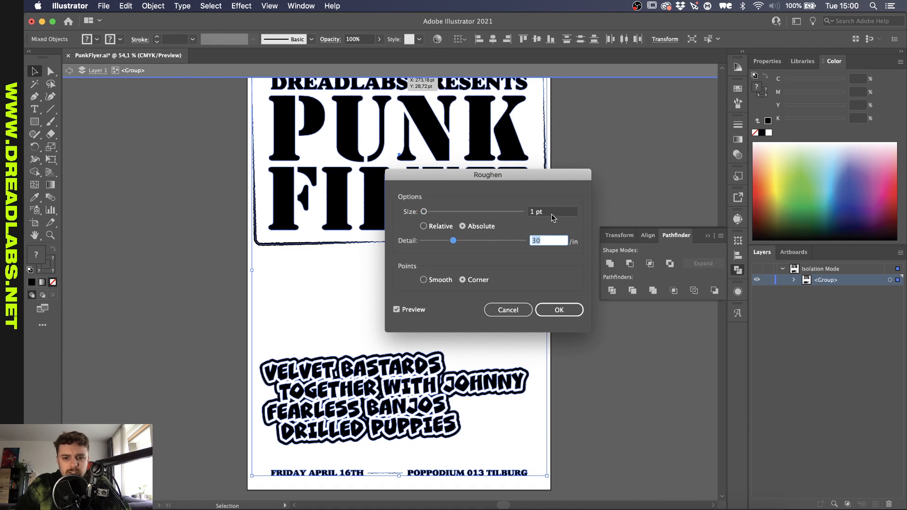
pyautogui.moveTo(424, 211); pyautogui.dragTo(453, 211)
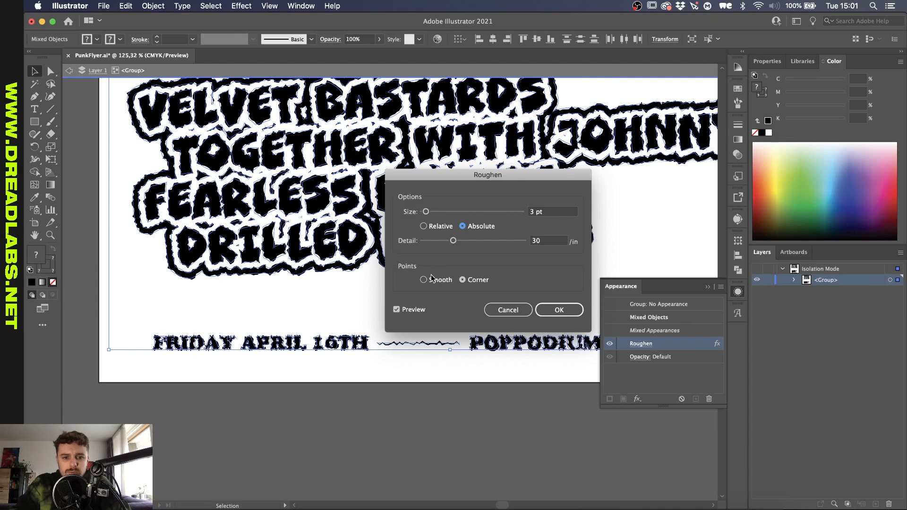
# Apply Roughen with Smooth points, size 1 pt and detail 40, then deselect the artwork.
pyautogui.click(423, 280)
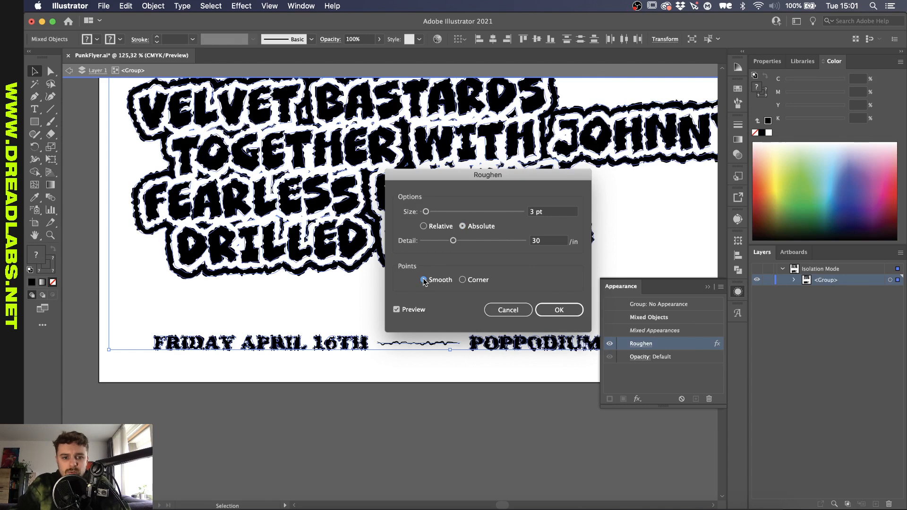
pyautogui.click(424, 280)
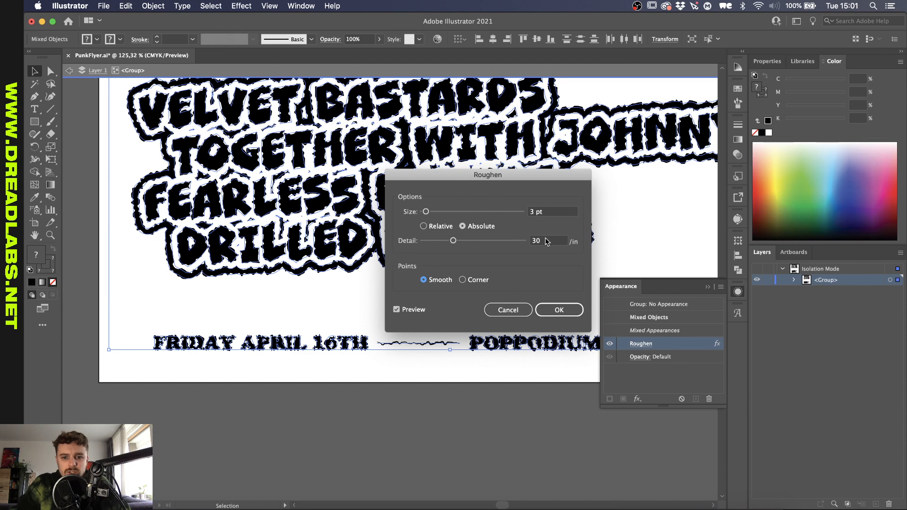
pyautogui.moveTo(442, 211); pyautogui.dragTo(425, 210)
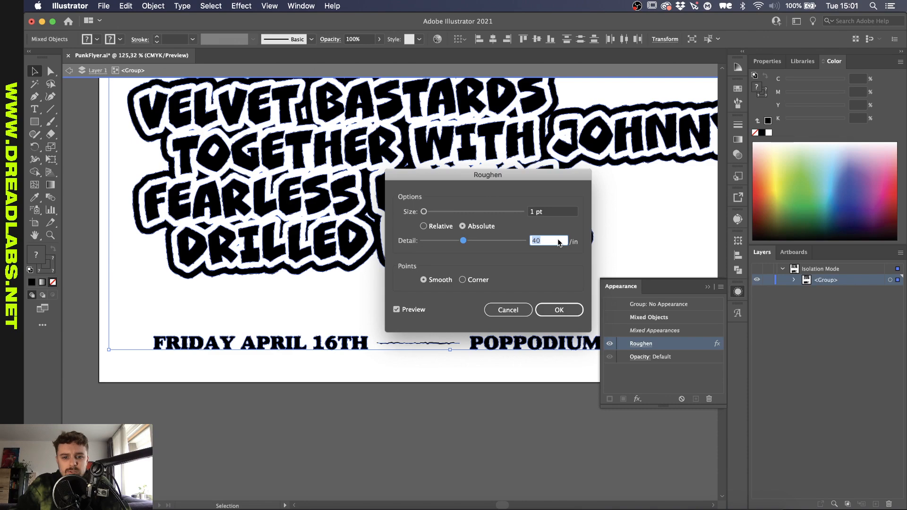
pyautogui.click(558, 310)
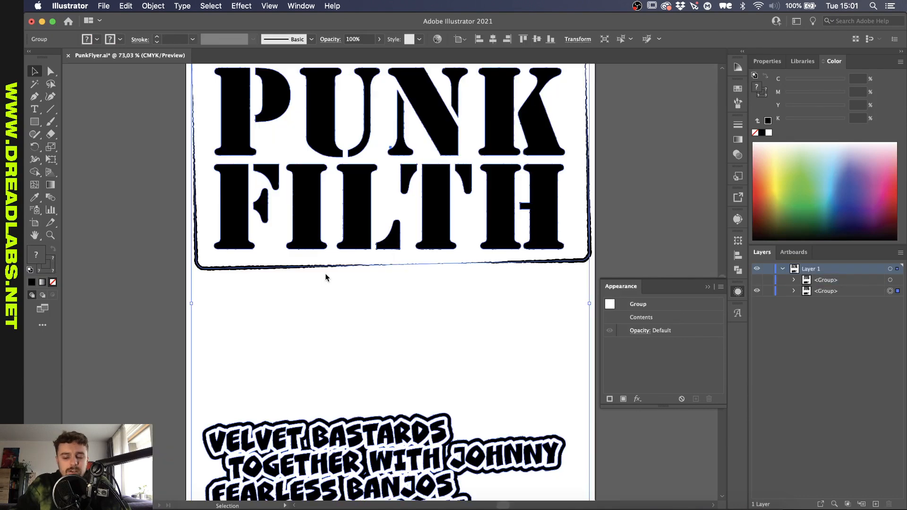
pyautogui.click(153, 5)
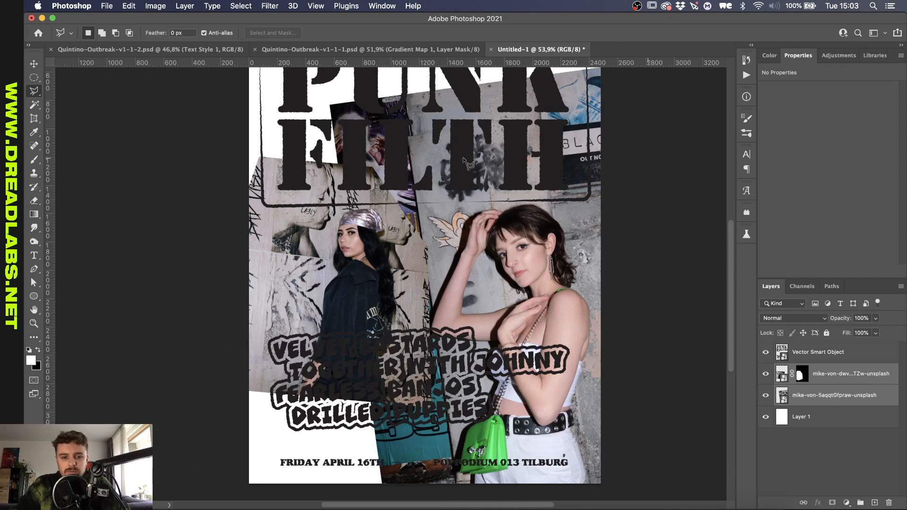
pyautogui.moveTo(28, 59)
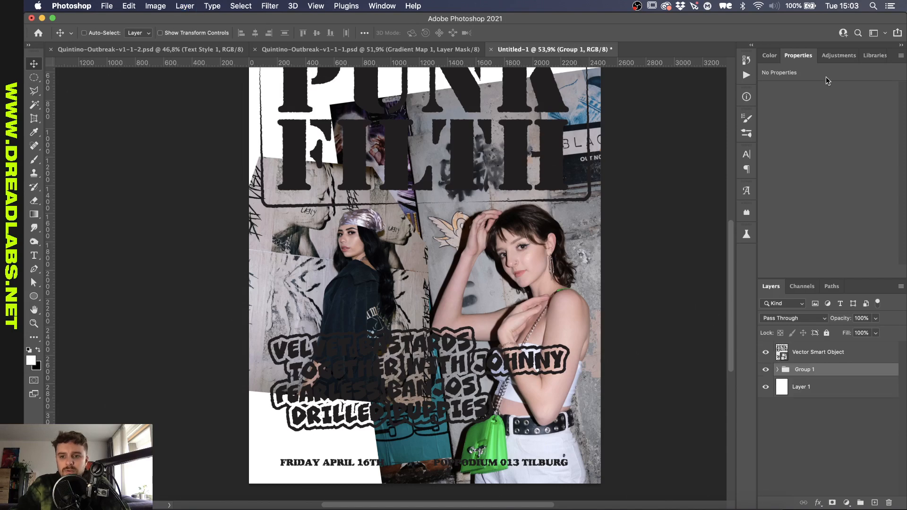
# Add a Threshold adjustment above the Photos group and tune its level for stark black-and-white.
pyautogui.click(838, 54)
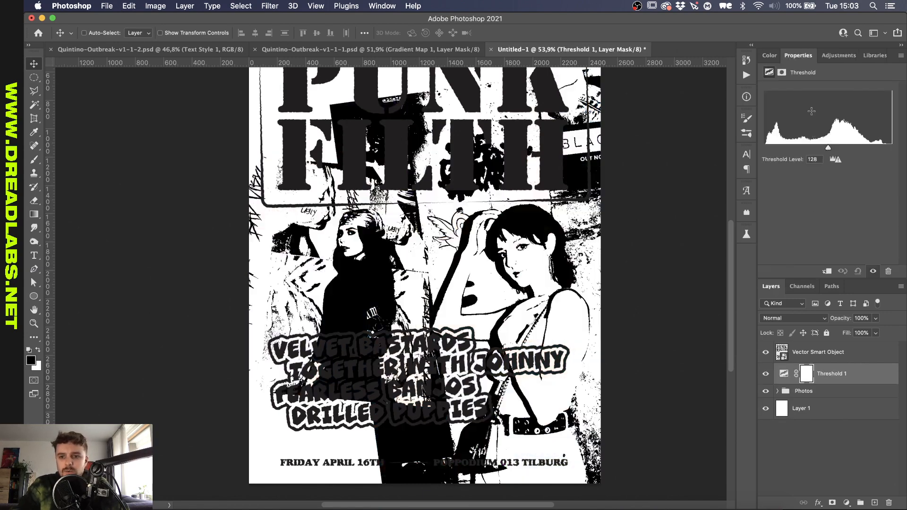
pyautogui.moveTo(828, 147); pyautogui.dragTo(851, 148)
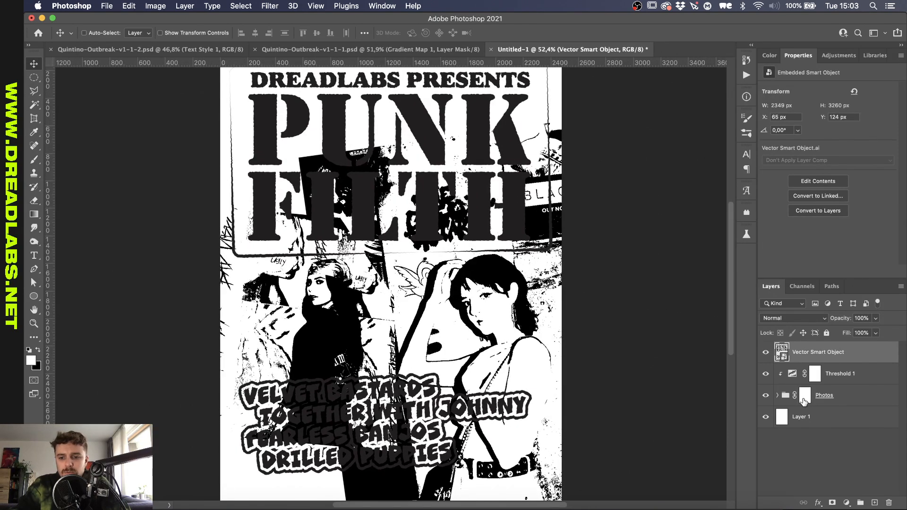
# Add a layer mask to the Photos group and set the Brush to Dissolve mode for painting it.
pyautogui.click(804, 395)
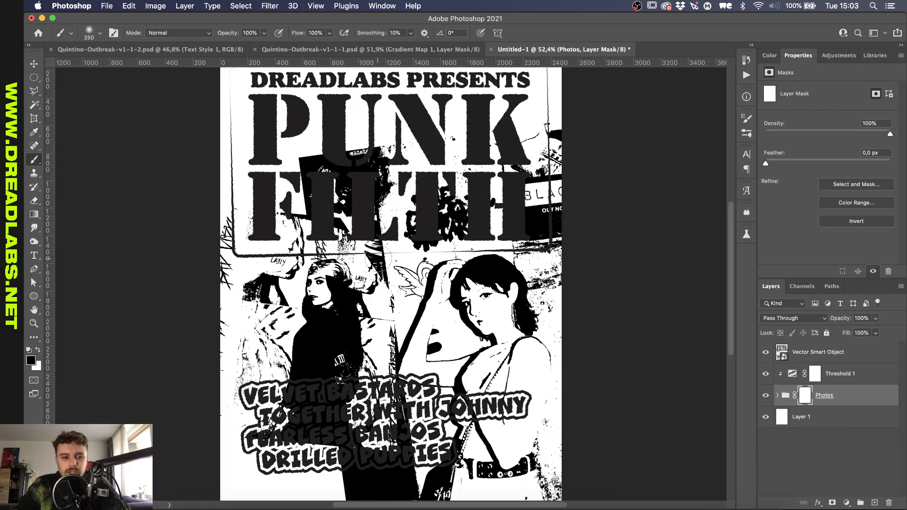
pyautogui.moveTo(174, 124)
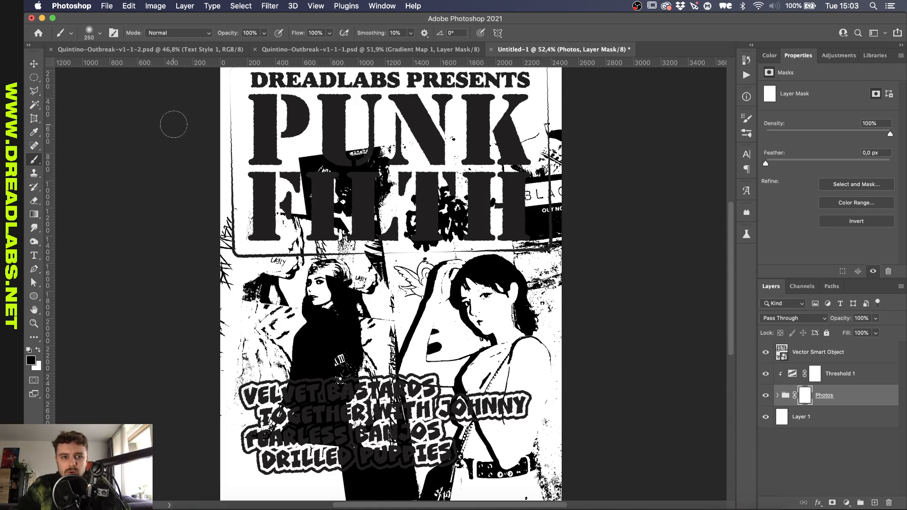
pyautogui.click(178, 32)
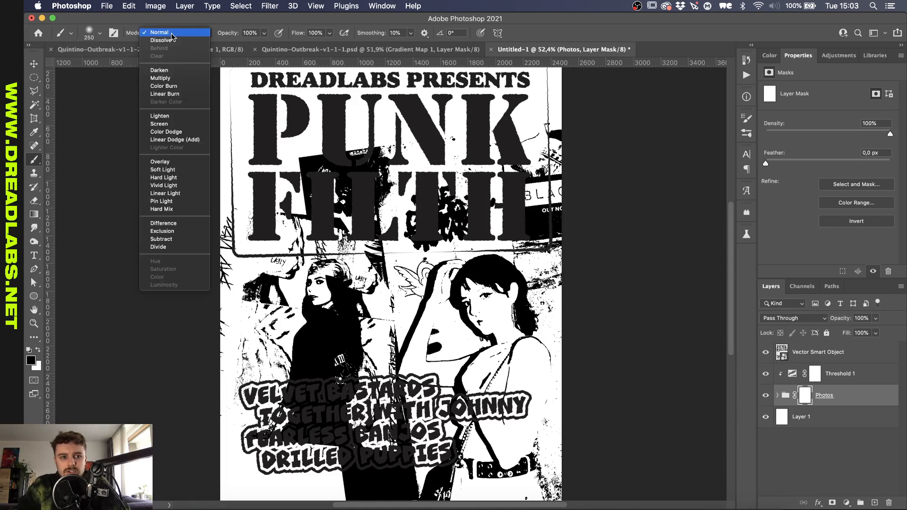
pyautogui.moveTo(164, 40)
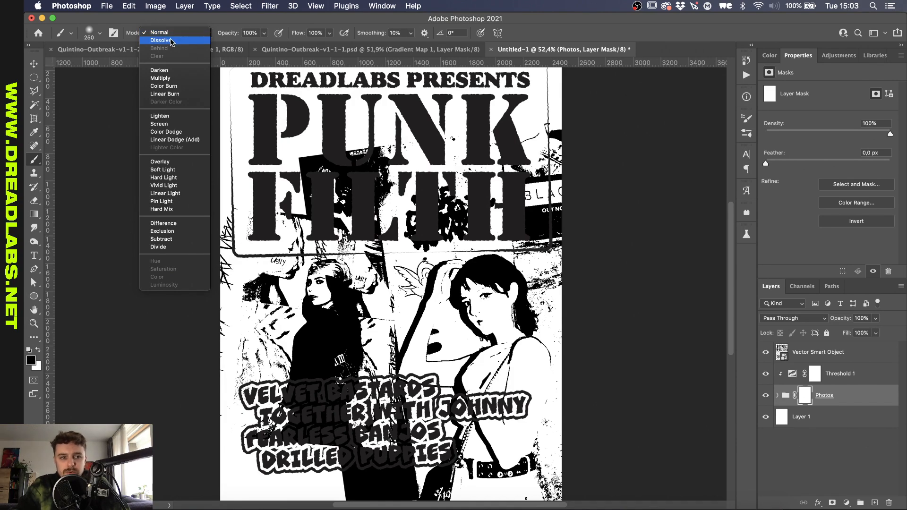
pyautogui.click(161, 40)
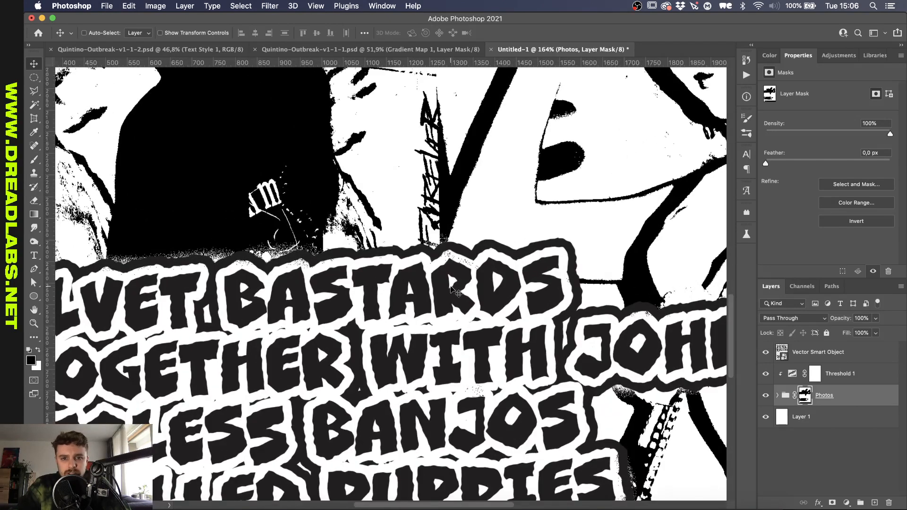
# Select all layers and convert them into one smart object named Poster.
pyautogui.click(819, 352)
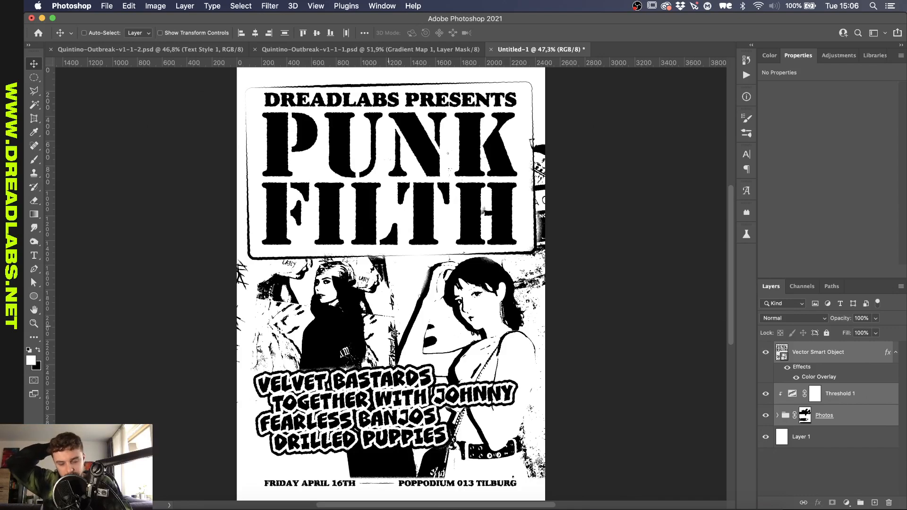
pyautogui.moveTo(664, 370)
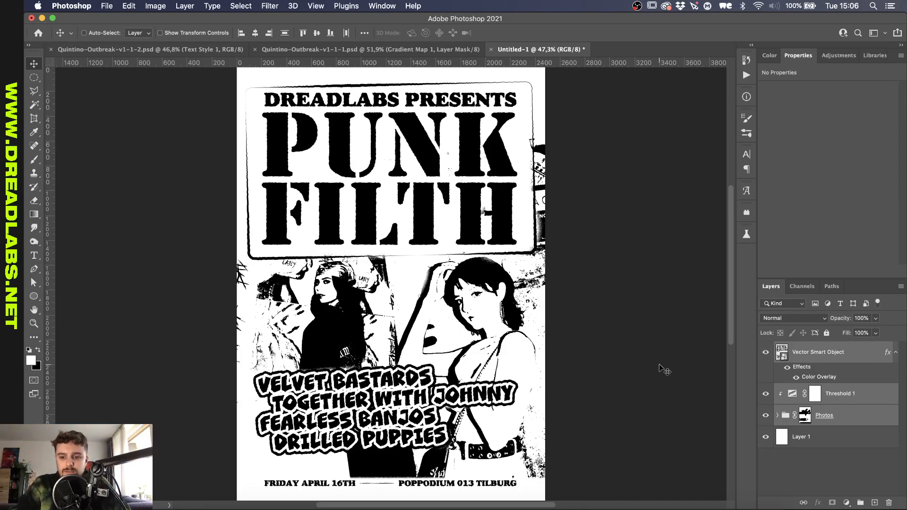
pyautogui.rightClick(818, 351)
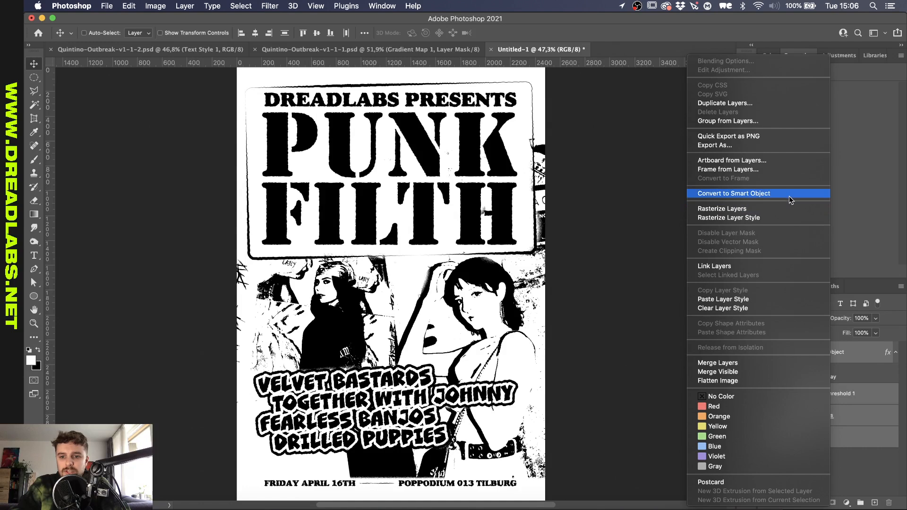
pyautogui.click(734, 193)
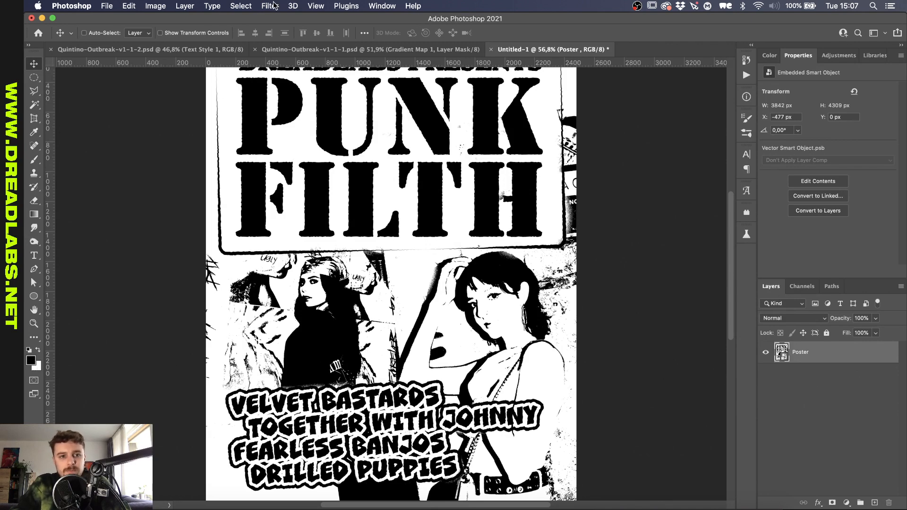
# In Filter Gallery set Sprayed Strokes to length 15, radius 4, Right Diagonal, and review the Stamp effect.
pyautogui.click(269, 6)
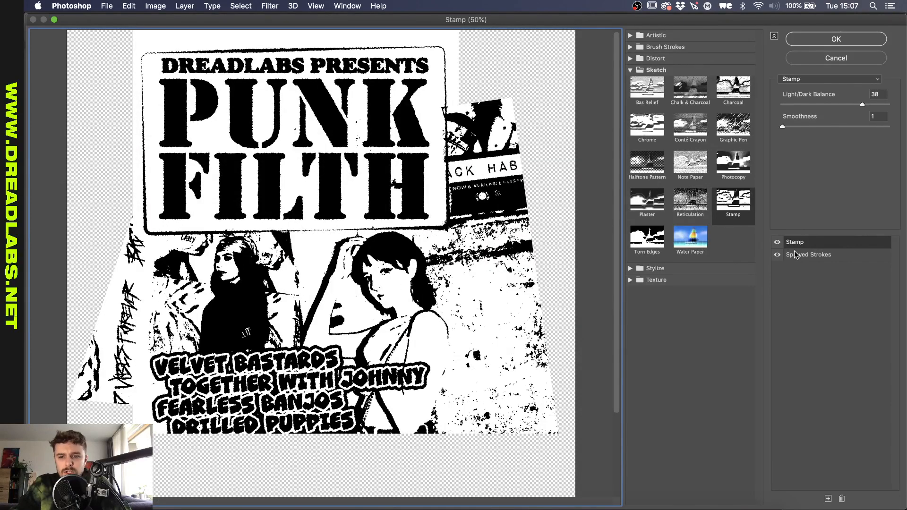
pyautogui.click(795, 242)
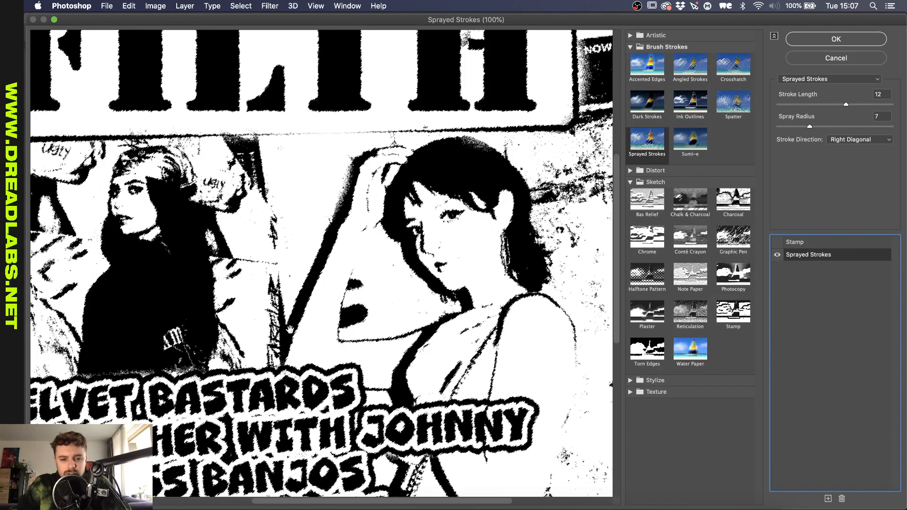
pyautogui.moveTo(862, 146)
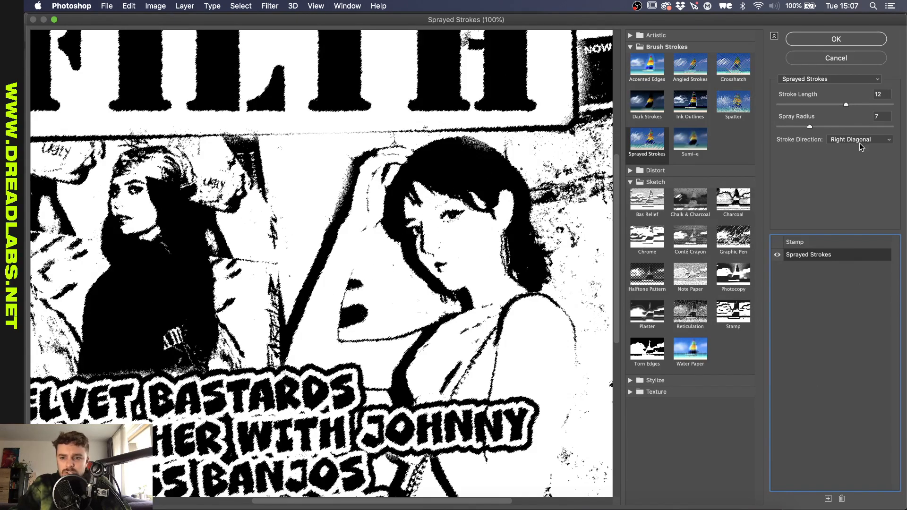
pyautogui.click(859, 139)
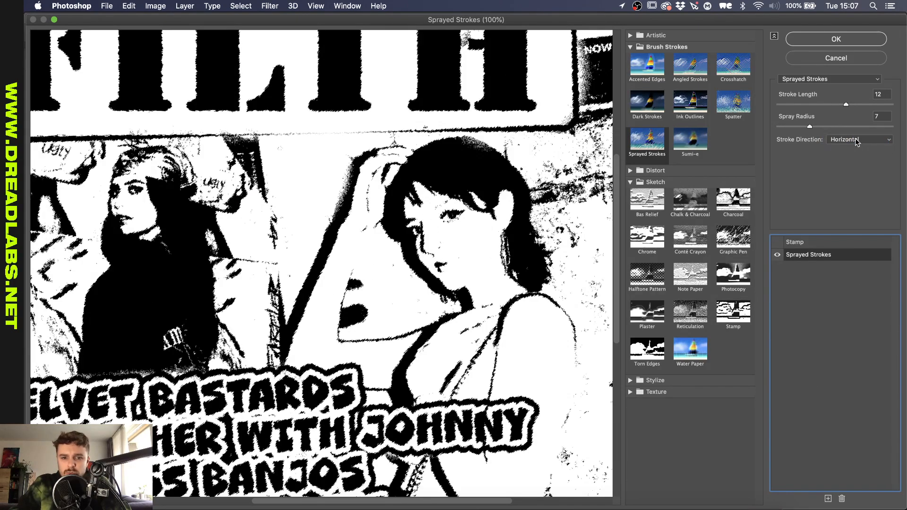
pyautogui.click(859, 140)
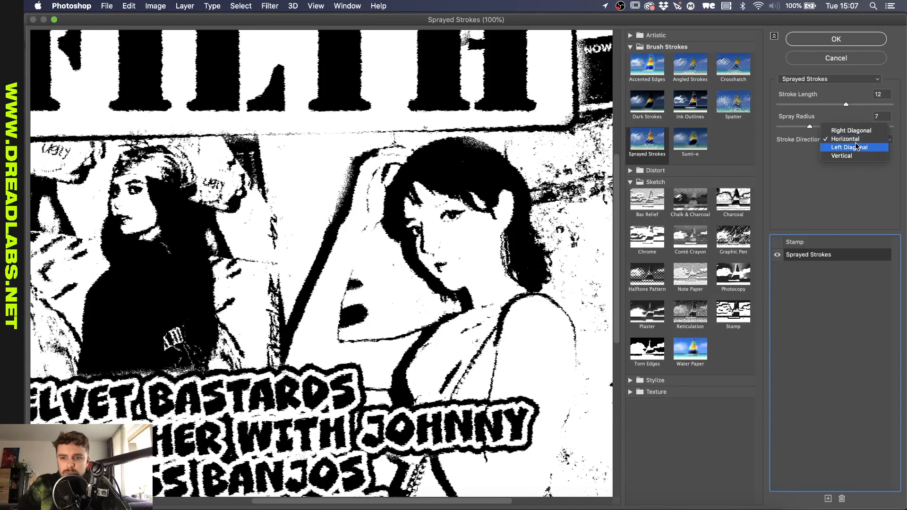
pyautogui.click(851, 130)
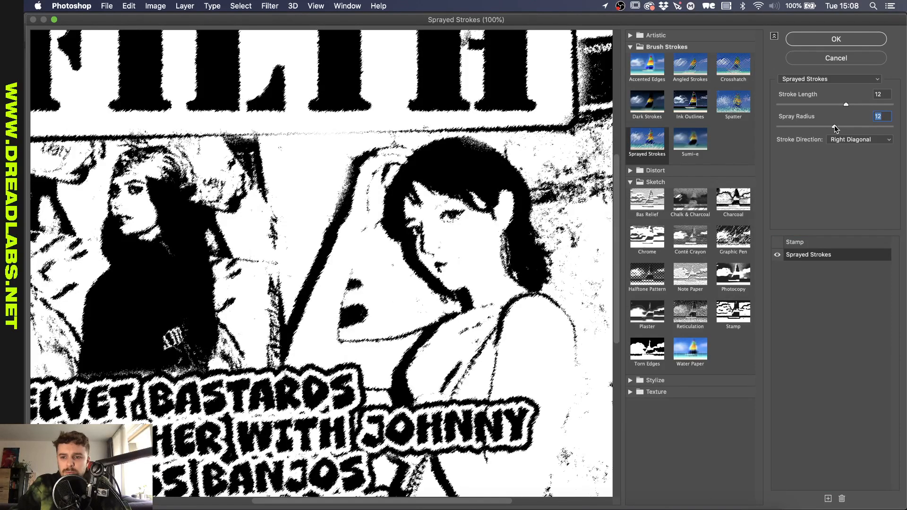
pyautogui.moveTo(846, 126); pyautogui.dragTo(812, 127)
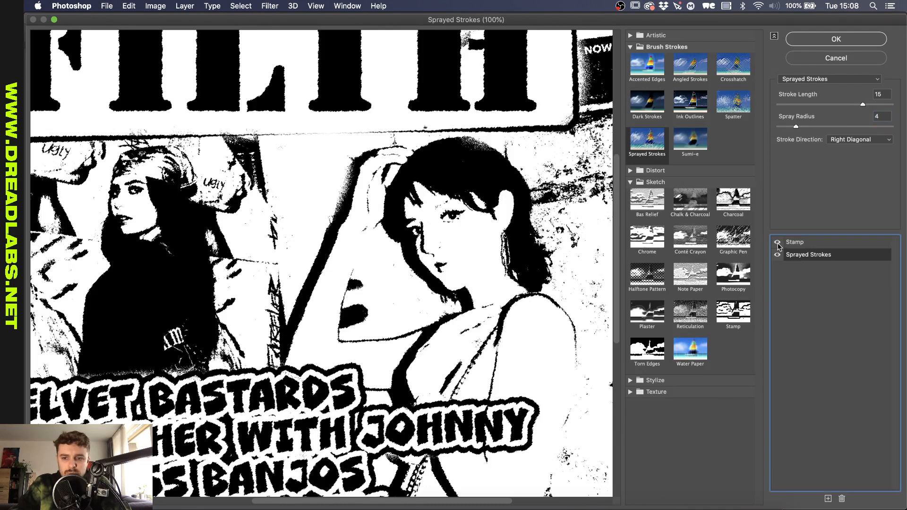
pyautogui.click(733, 313)
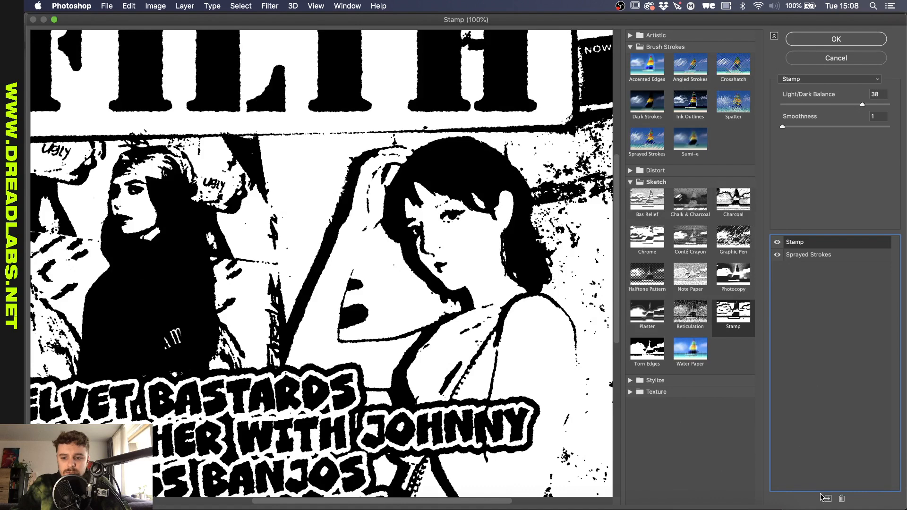
# Add a second effect layer above Sprayed Strokes and make it Stamp.
pyautogui.click(647, 142)
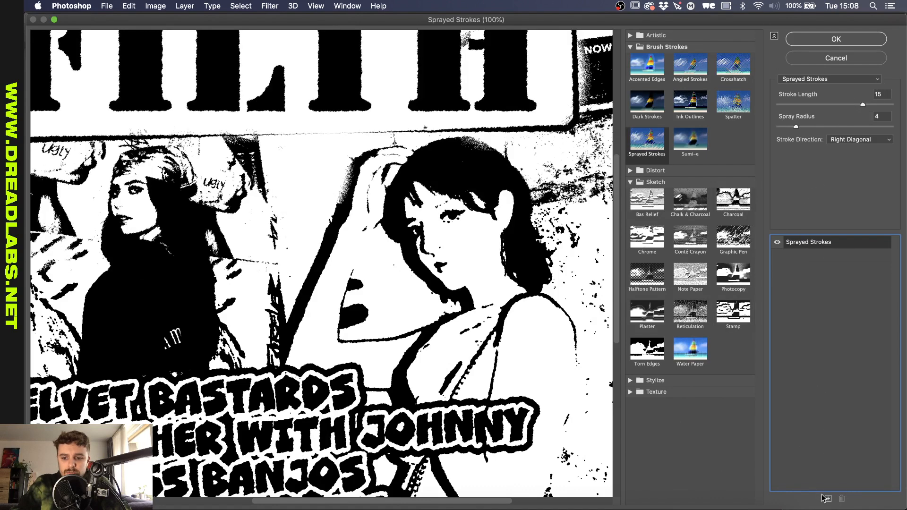
pyautogui.click(827, 499)
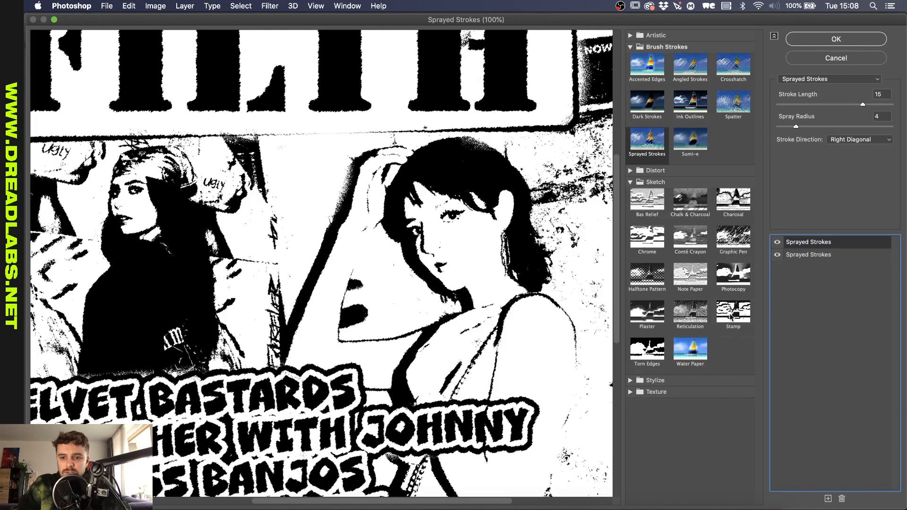
pyautogui.click(734, 313)
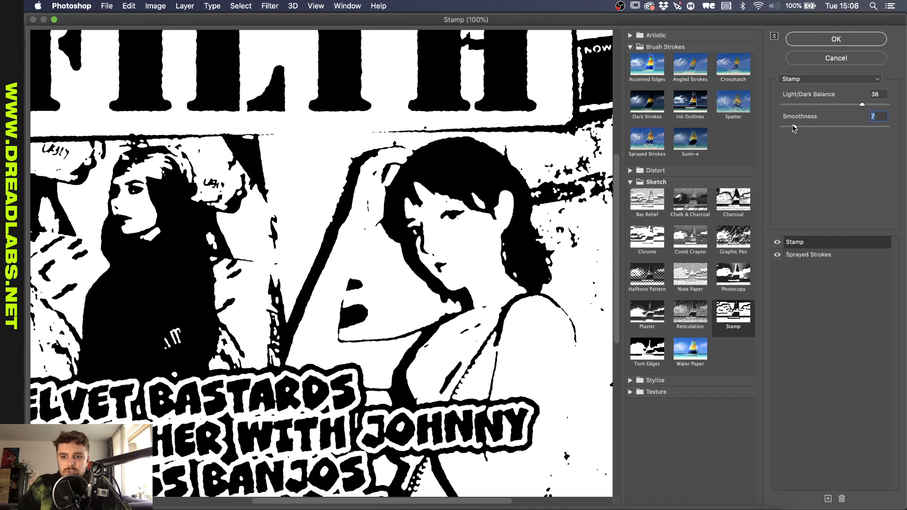
# Set Stamp smoothness 1 and light/dark balance 11, then apply both filters to the Poster.
pyautogui.moveTo(868, 126); pyautogui.dragTo(783, 126)
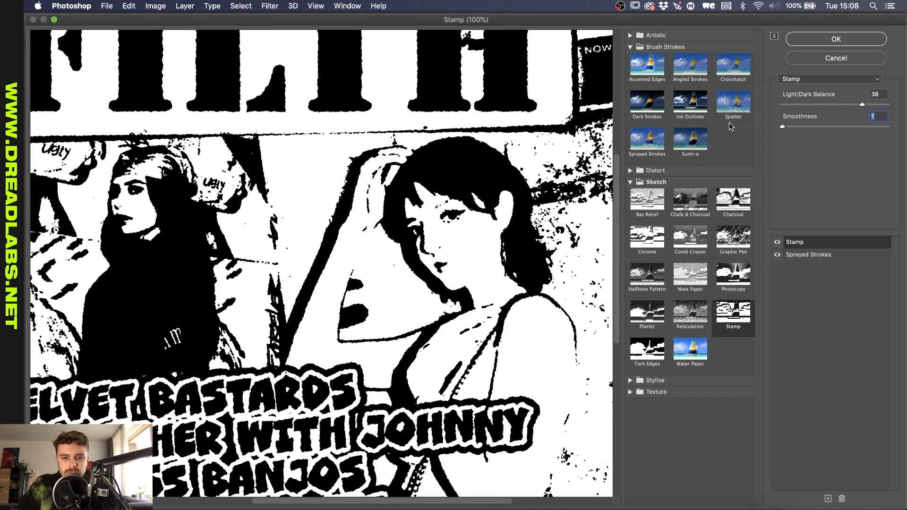
pyautogui.moveTo(867, 103); pyautogui.dragTo(822, 103)
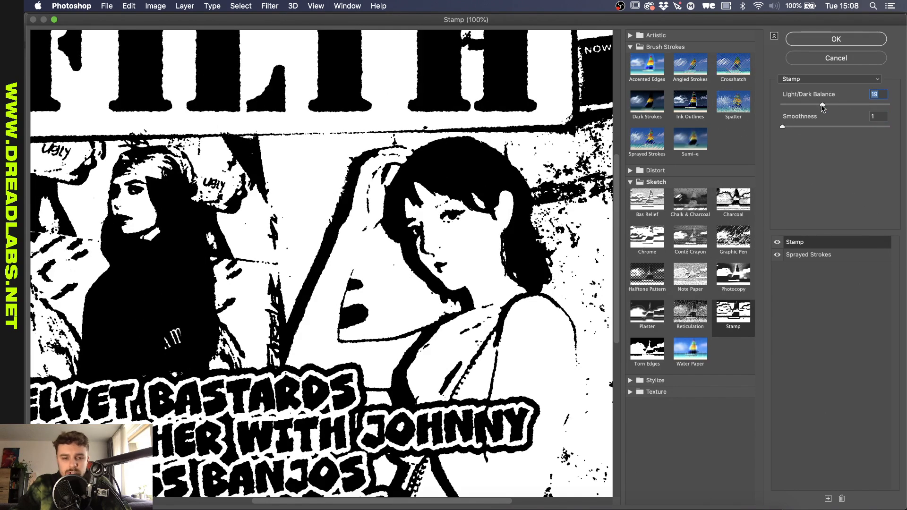
pyautogui.moveTo(824, 108); pyautogui.dragTo(797, 108)
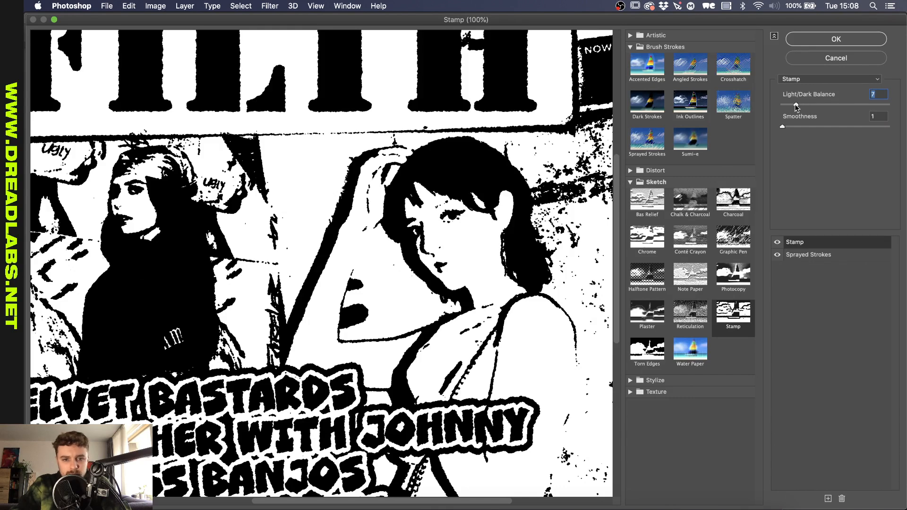
pyautogui.moveTo(796, 104); pyautogui.dragTo(807, 104)
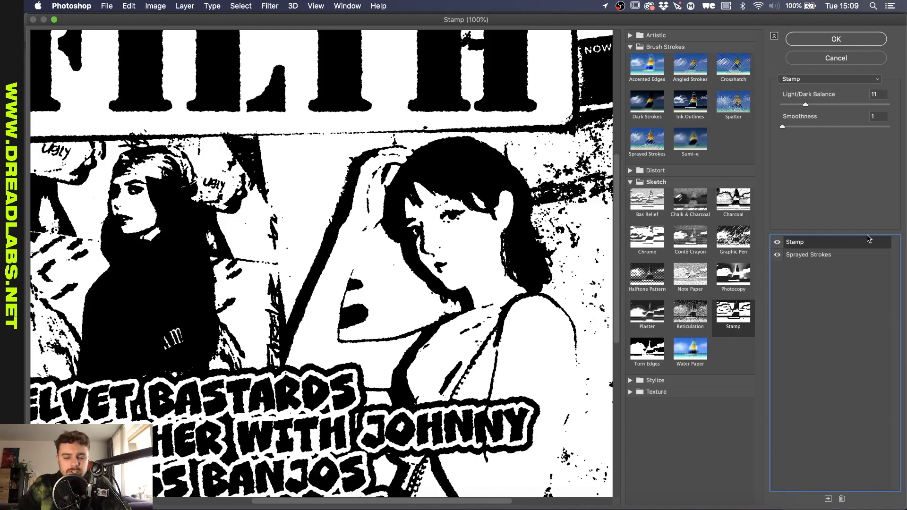
pyautogui.moveTo(713, 149)
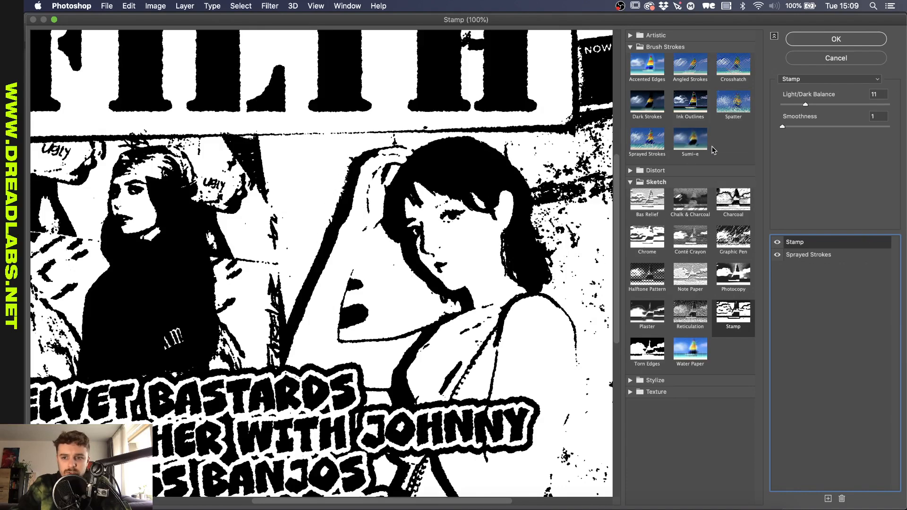
pyautogui.click(835, 39)
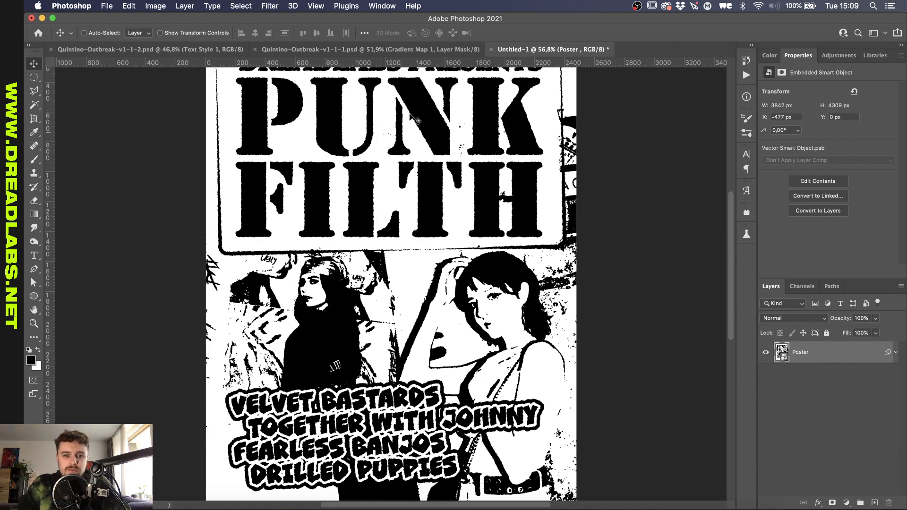
pyautogui.moveTo(406, 180)
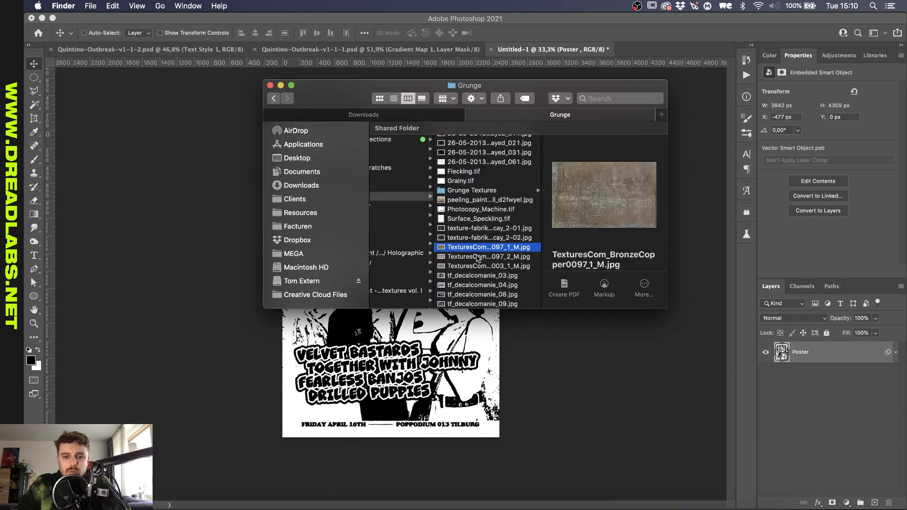
# Place the bronze copper texture and scale it past the canvas to cover the whole poster.
pyautogui.click(488, 256)
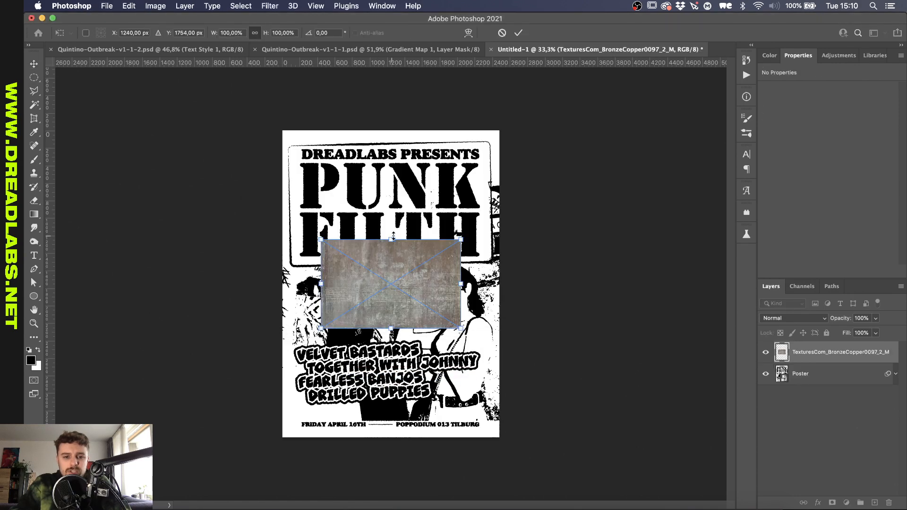
pyautogui.moveTo(461, 327); pyautogui.dragTo(584, 405)
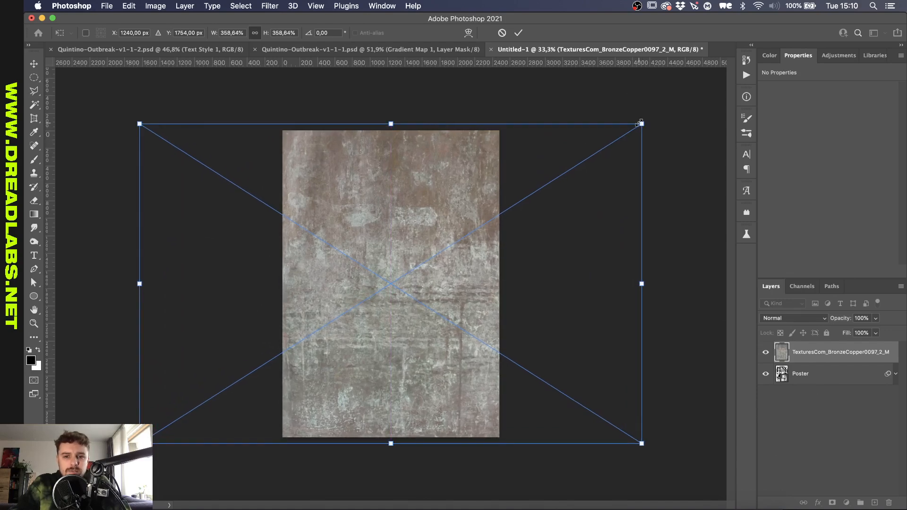
pyautogui.moveTo(641, 123); pyautogui.dragTo(688, 210)
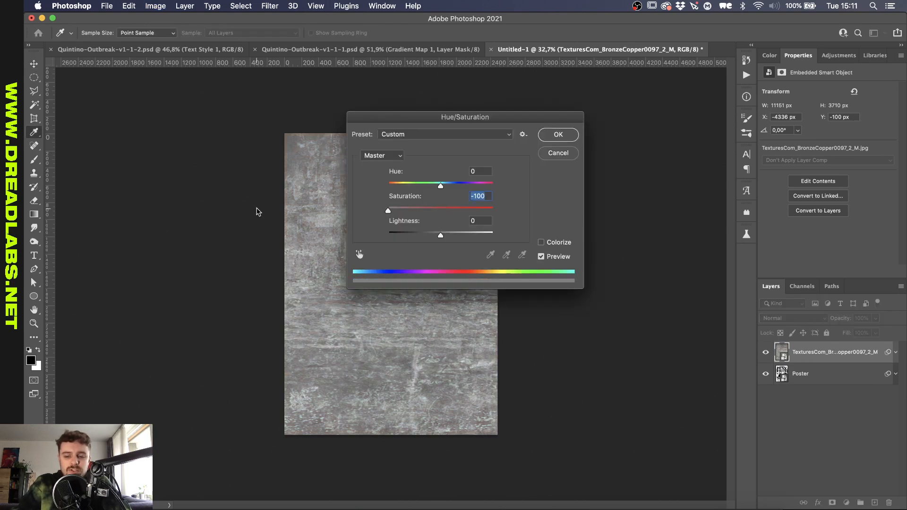
# Commit Saturation -100, then apply Levels with input levels 106, 1, 153.
pyautogui.click(557, 134)
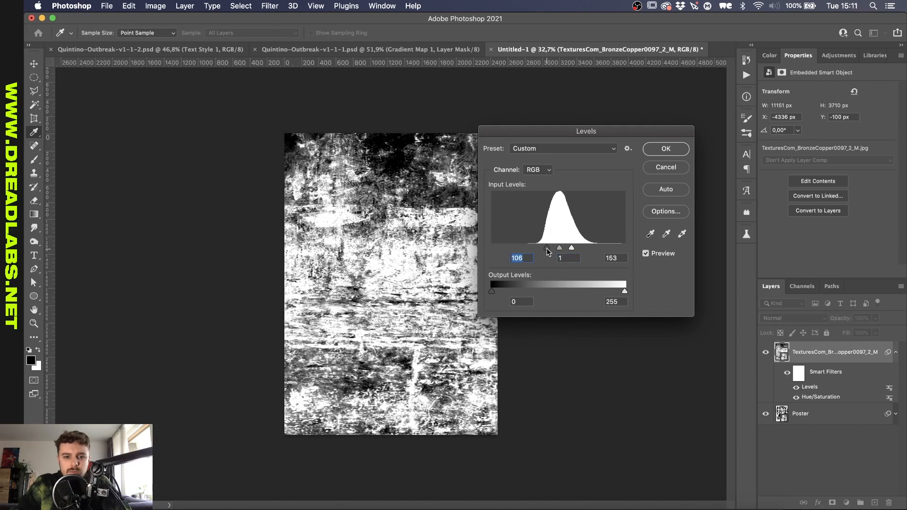
pyautogui.click(666, 149)
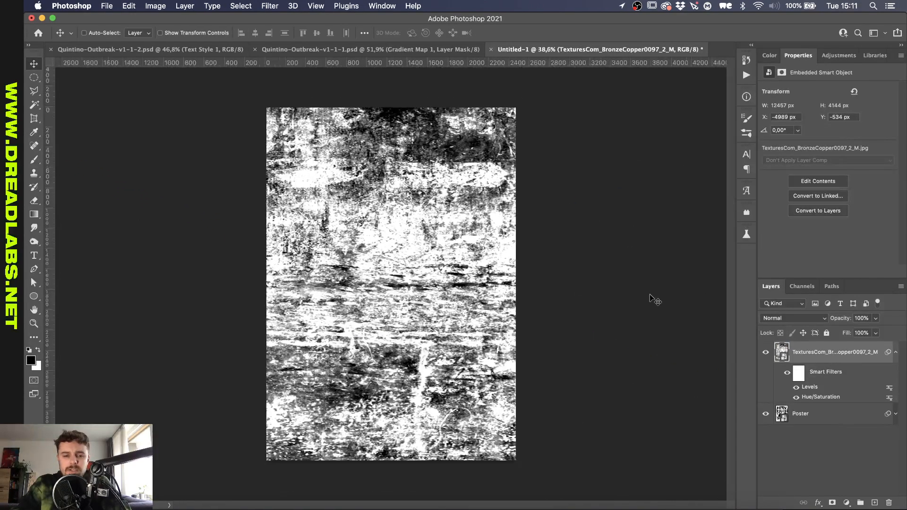
# Preview Sketch > Stamp from the Filter Gallery, nudging its Light/Dark Balance slider.
pyautogui.click(269, 6)
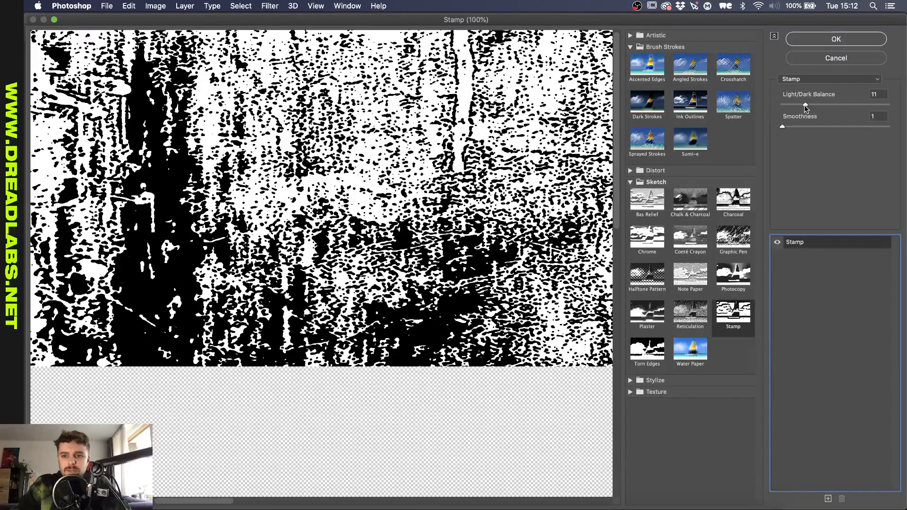
pyautogui.moveTo(806, 105); pyautogui.dragTo(784, 105)
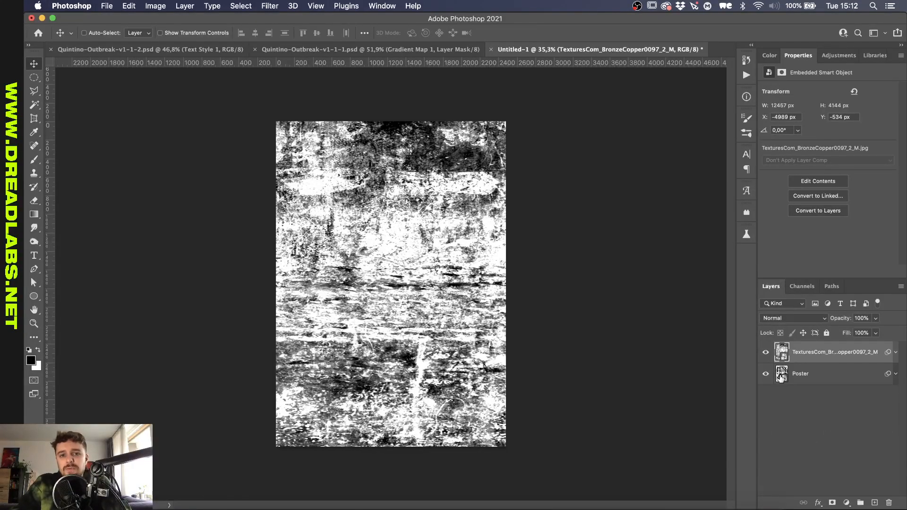
# Hide the texture layer and knock out Poster's whites with the Blend If white slider at 210.
pyautogui.click(767, 352)
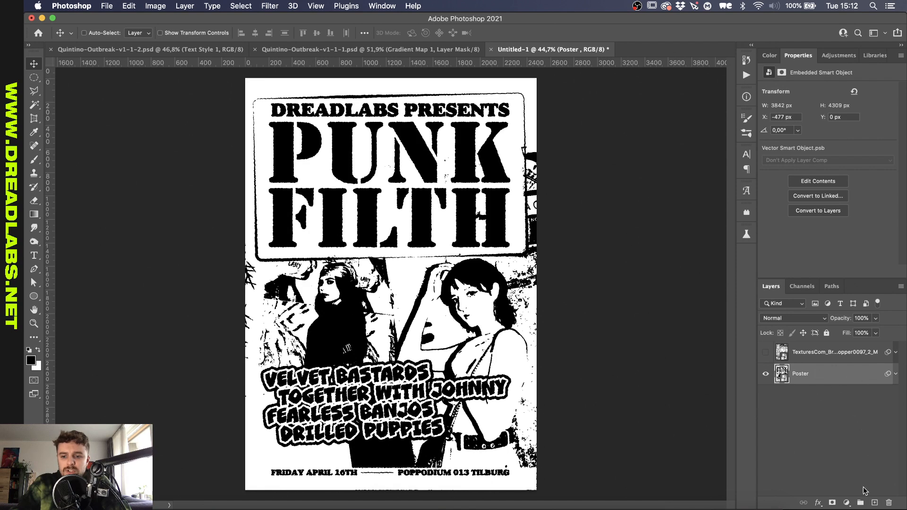
pyautogui.moveTo(388, 143)
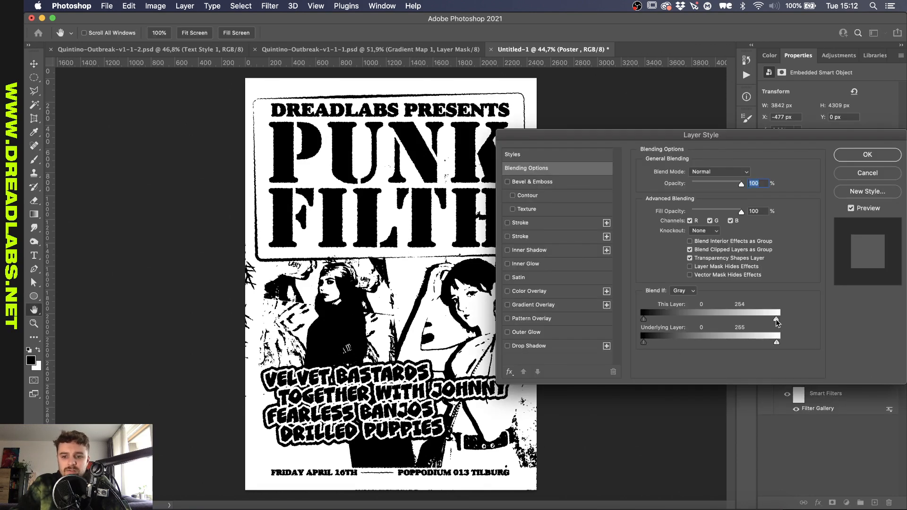
pyautogui.moveTo(777, 318); pyautogui.dragTo(753, 319)
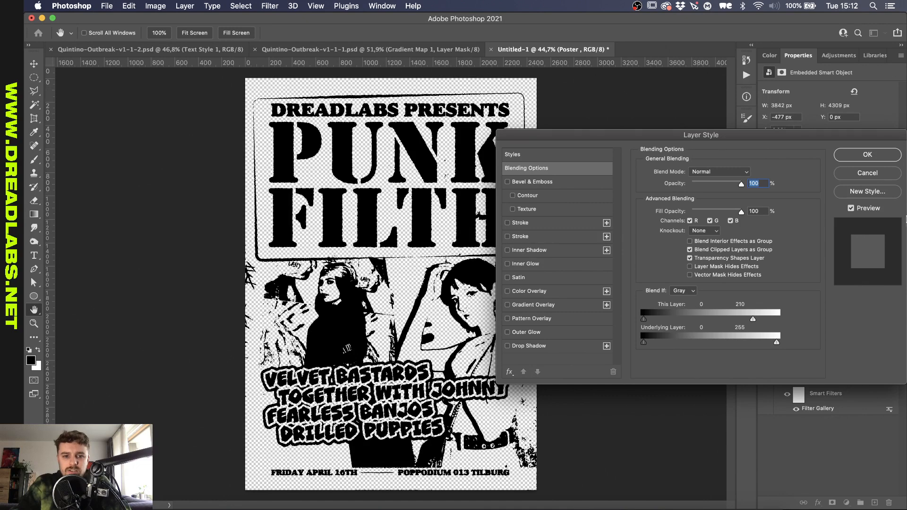
pyautogui.click(866, 154)
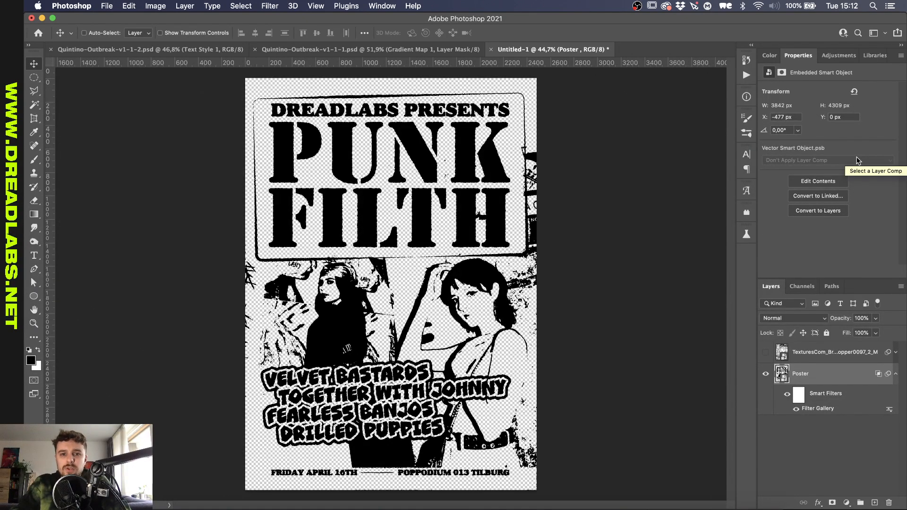
pyautogui.moveTo(867, 249)
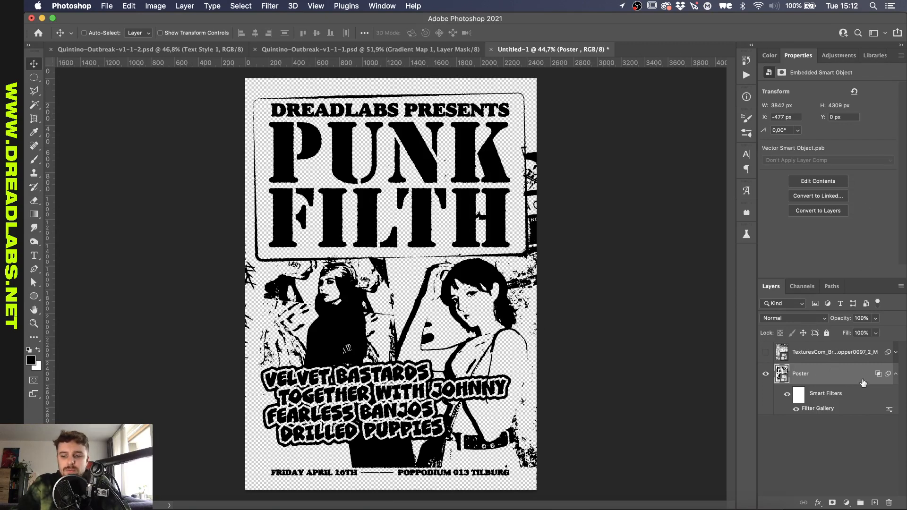
# Convert the Poster layer to a smart object and add a white Color Overlay.
pyautogui.rightClick(800, 374)
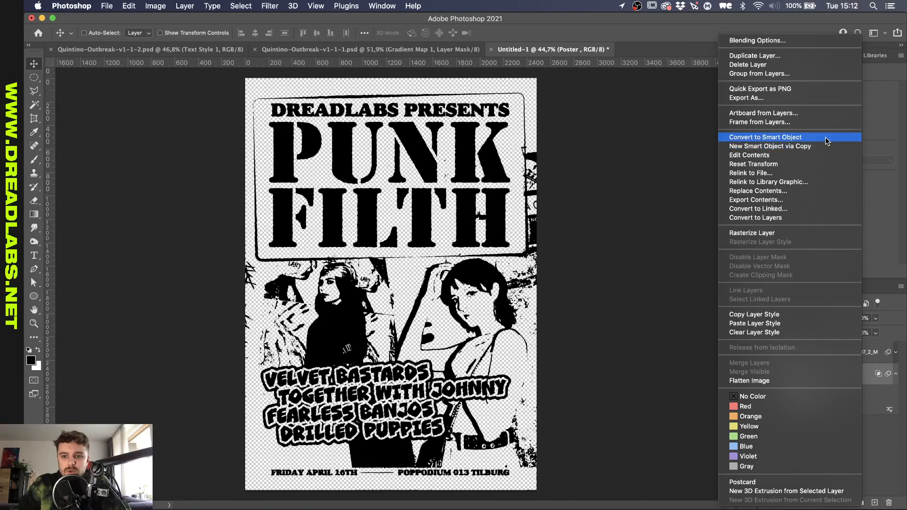
pyautogui.click(765, 137)
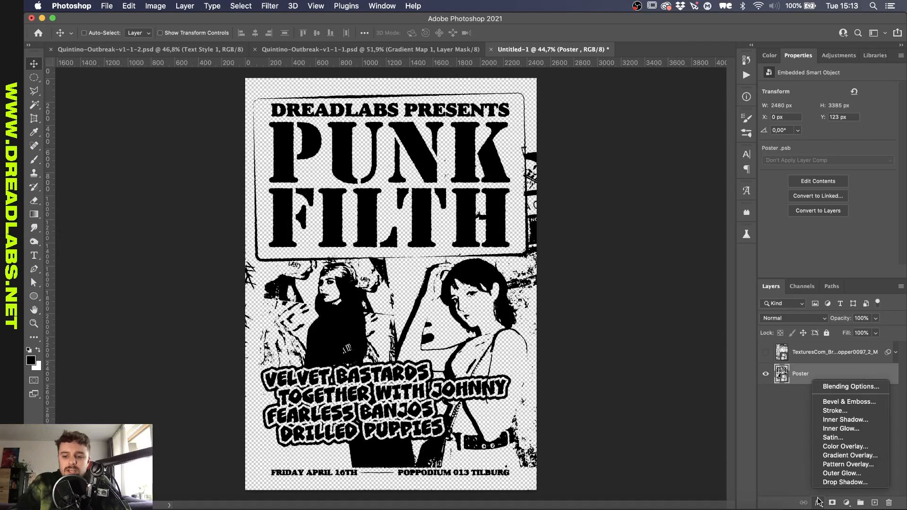
pyautogui.click(845, 446)
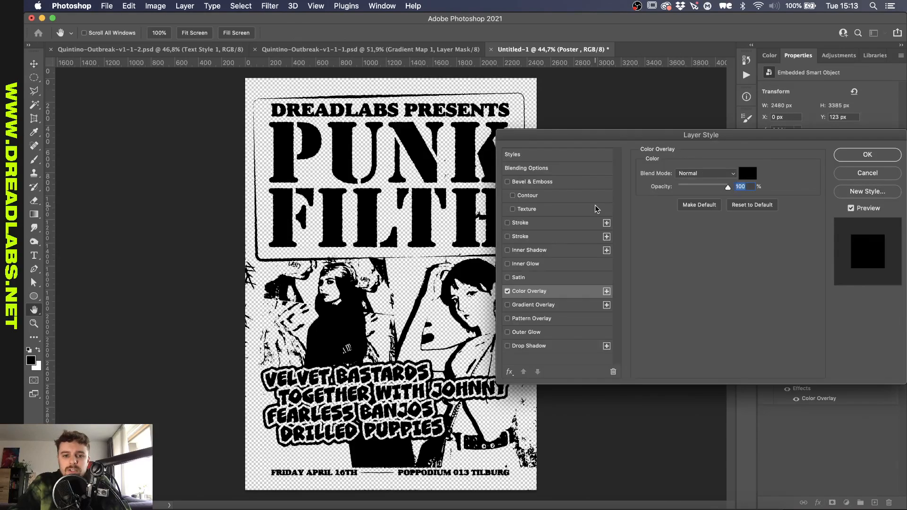
pyautogui.click(746, 173)
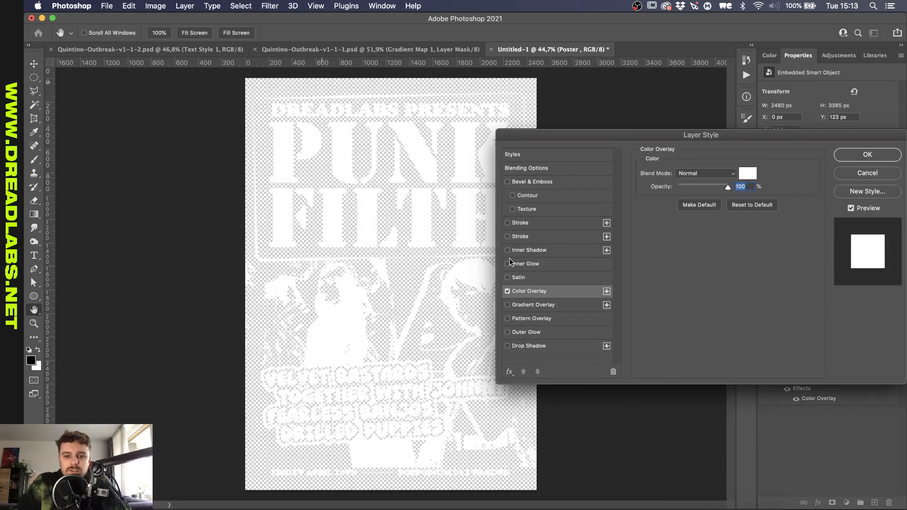
# Raise the Inner Shadow size from 24 to 35 px and apply the layer style.
pyautogui.click(529, 249)
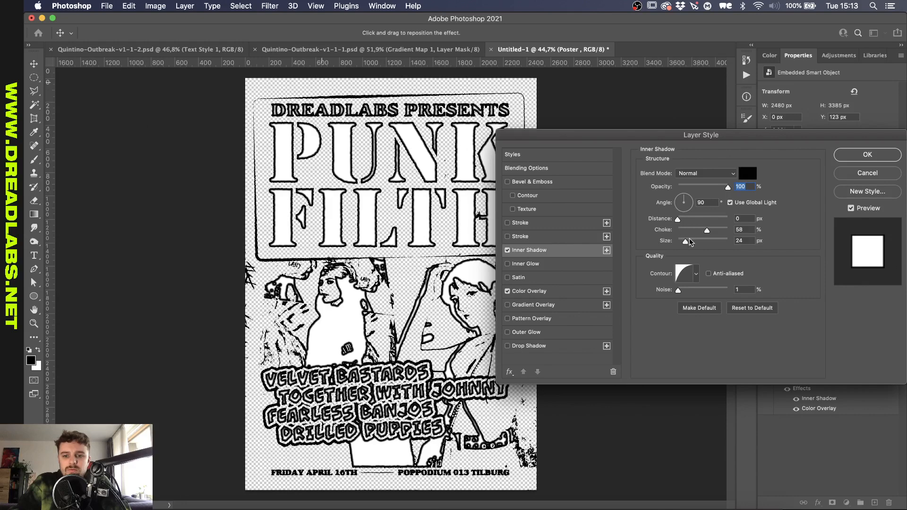
pyautogui.moveTo(686, 242); pyautogui.dragTo(704, 241)
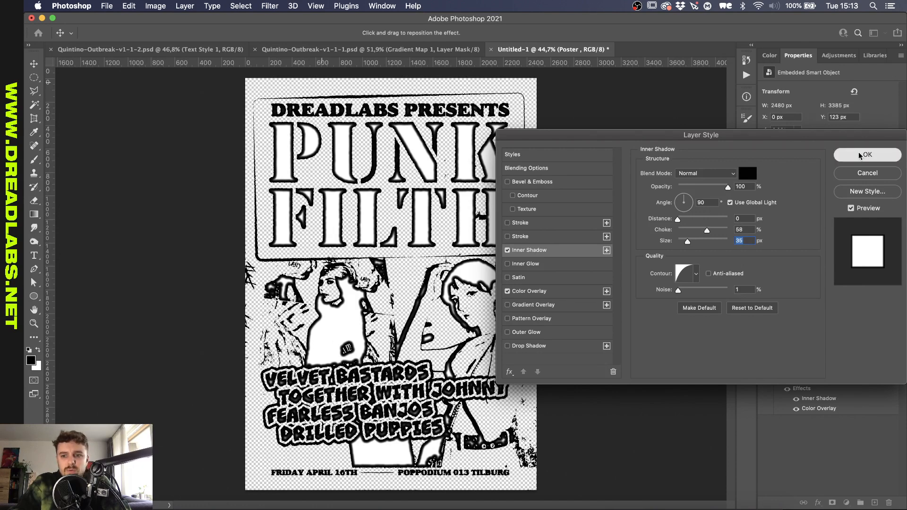
pyautogui.click(867, 154)
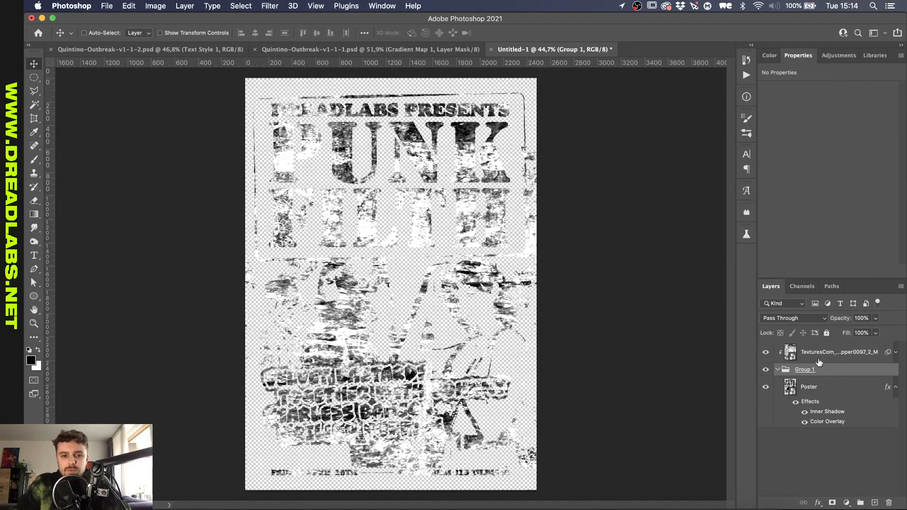
# Set the TexturesCom layer's blend mode to Multiply over the Poster group.
pyautogui.click(793, 318)
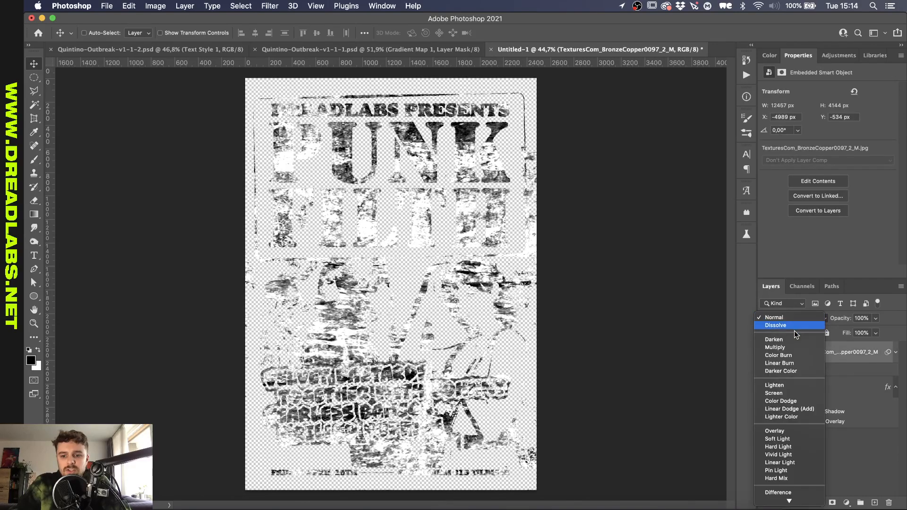
pyautogui.click(775, 347)
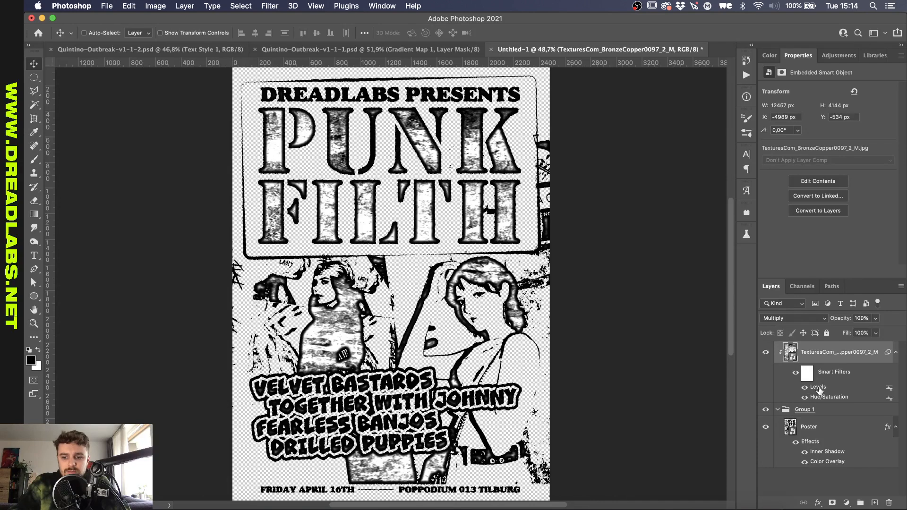
# Retune the texture's Levels black point and midtone sliders into sparse bold black speckles and apply.
pyautogui.doubleClick(818, 386)
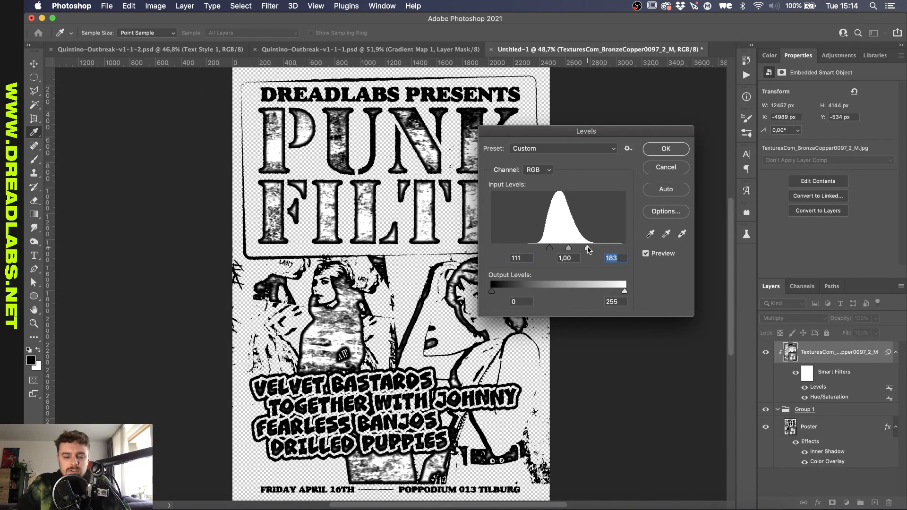
pyautogui.moveTo(548, 246); pyautogui.dragTo(557, 247)
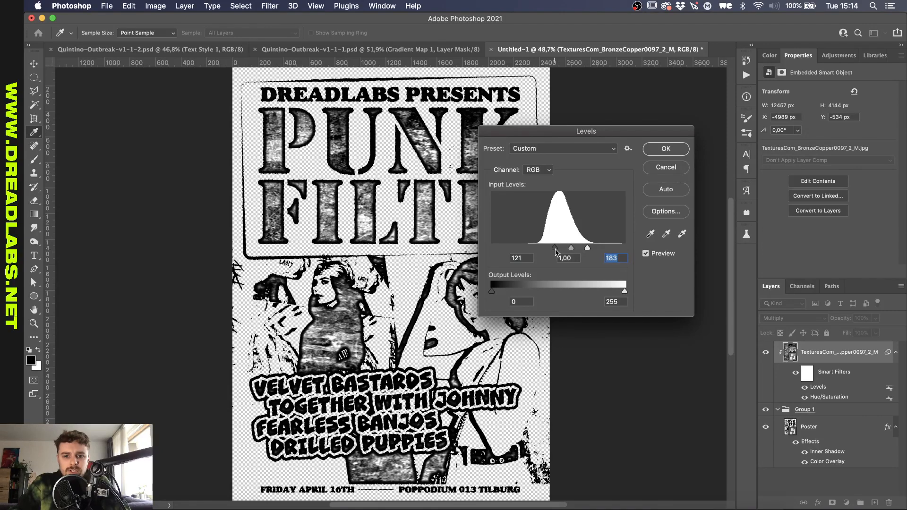
pyautogui.moveTo(554, 247); pyautogui.dragTo(560, 248)
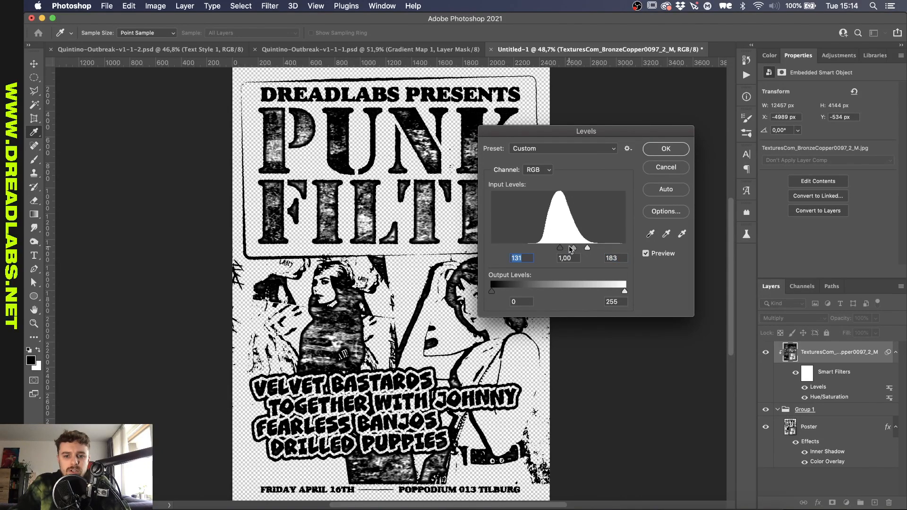
pyautogui.moveTo(587, 247); pyautogui.dragTo(573, 248)
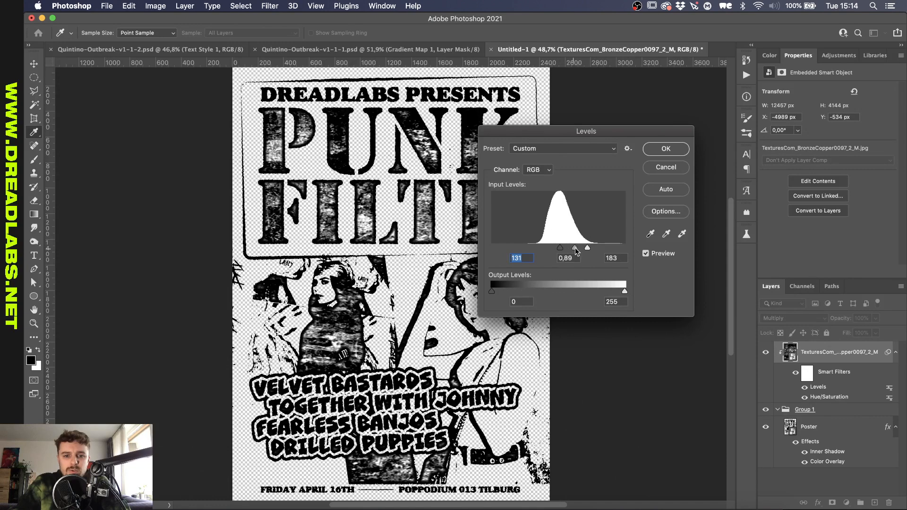
pyautogui.moveTo(586, 247); pyautogui.dragTo(572, 248)
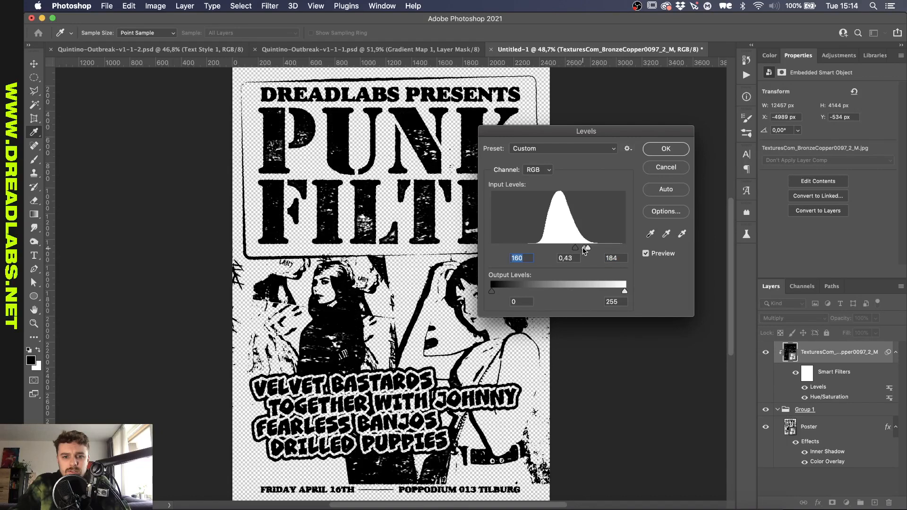
pyautogui.moveTo(575, 248); pyautogui.dragTo(588, 248)
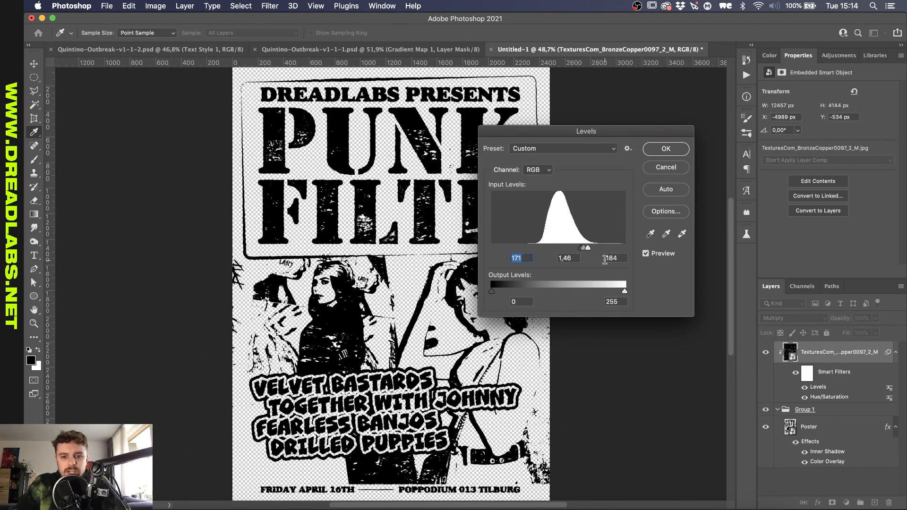
pyautogui.moveTo(580, 247); pyautogui.dragTo(583, 248)
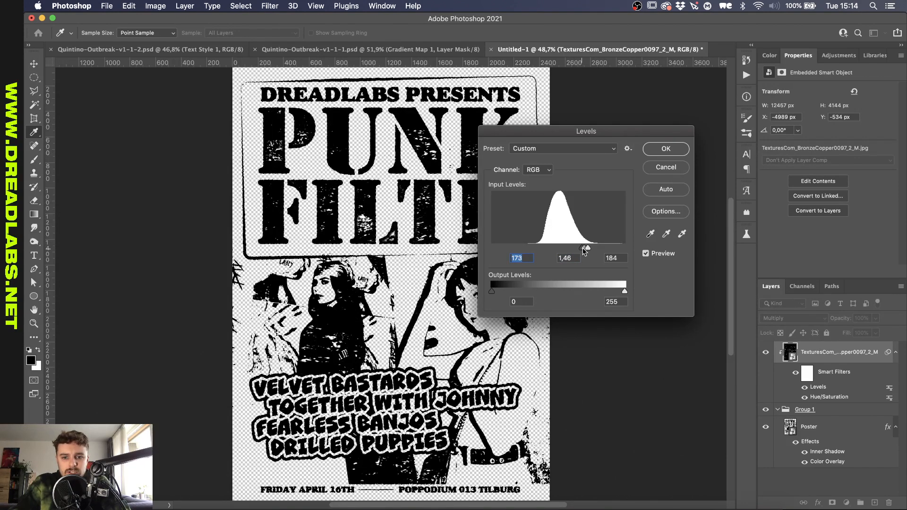
pyautogui.moveTo(584, 246); pyautogui.dragTo(586, 246)
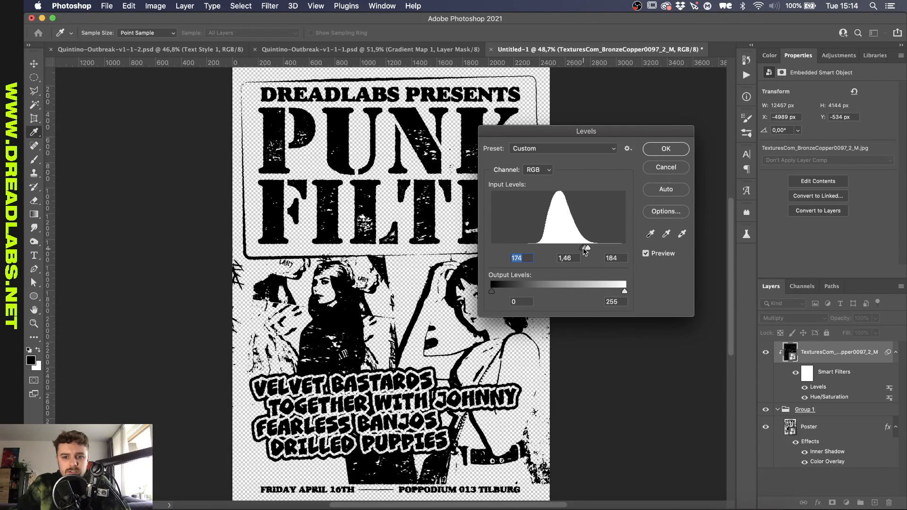
pyautogui.moveTo(576, 246); pyautogui.dragTo(584, 246)
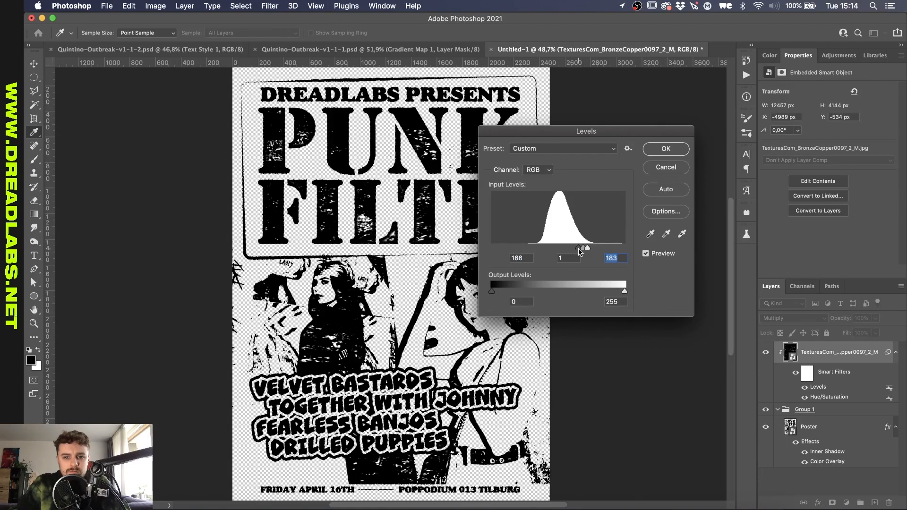
pyautogui.click(665, 148)
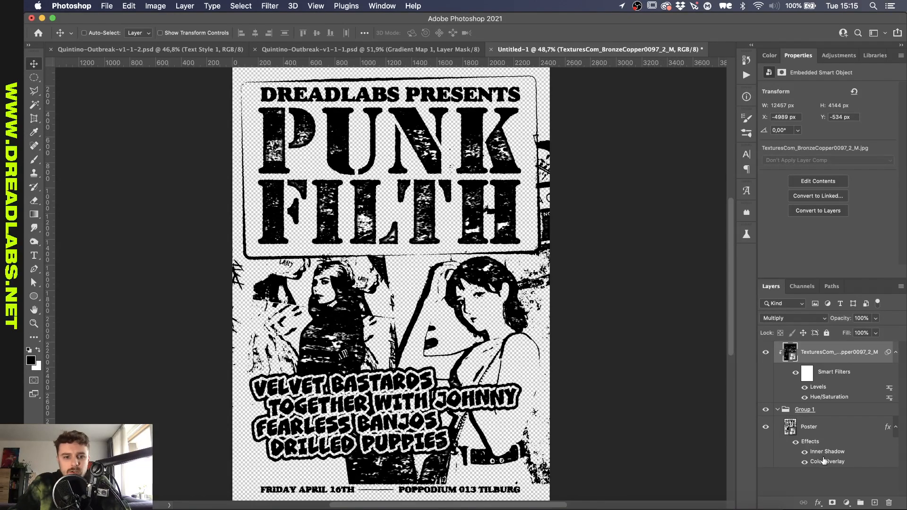
# Reopen Poster's Inner Shadow and switch to a harder-edged contour.
pyautogui.doubleClick(828, 451)
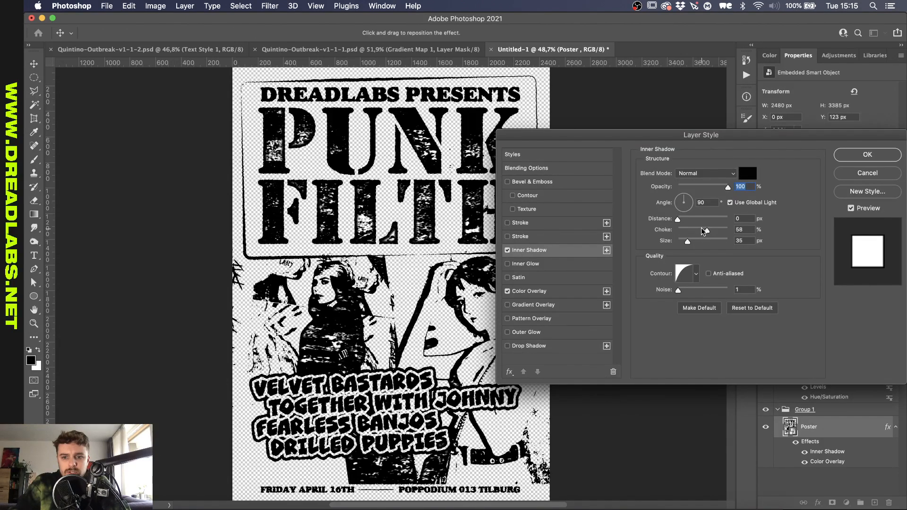
pyautogui.moveTo(709, 230); pyautogui.dragTo(698, 229)
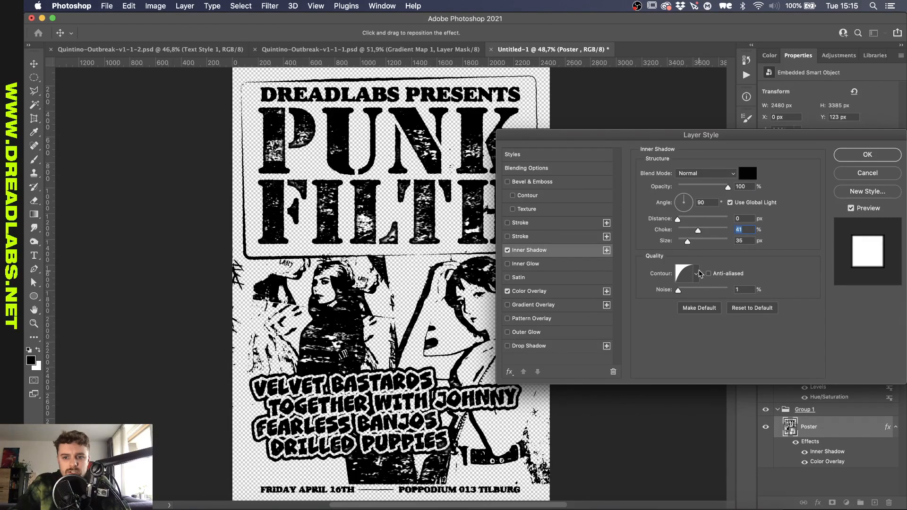
pyautogui.click(687, 273)
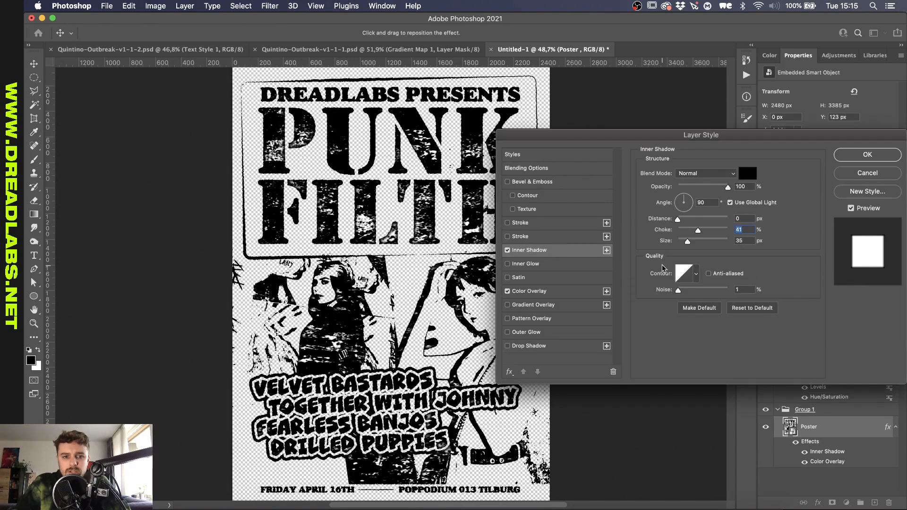
pyautogui.moveTo(677, 290)
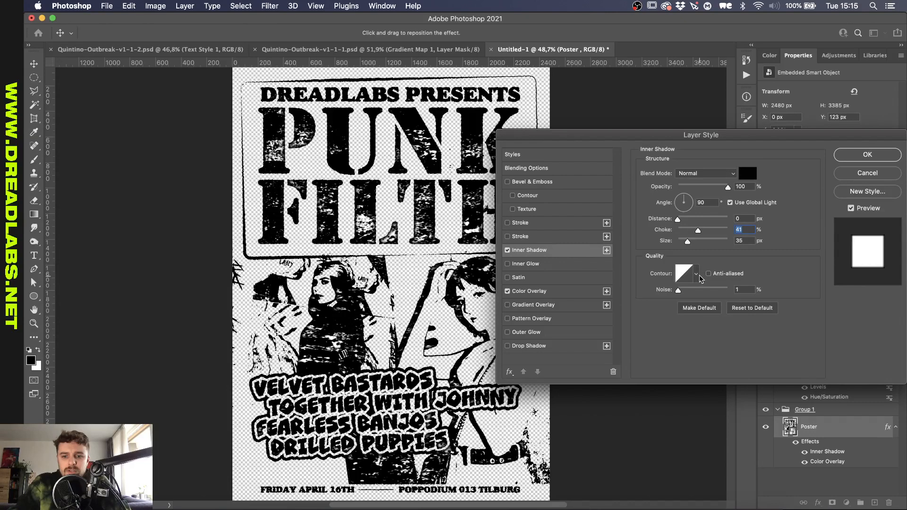
pyautogui.click(687, 273)
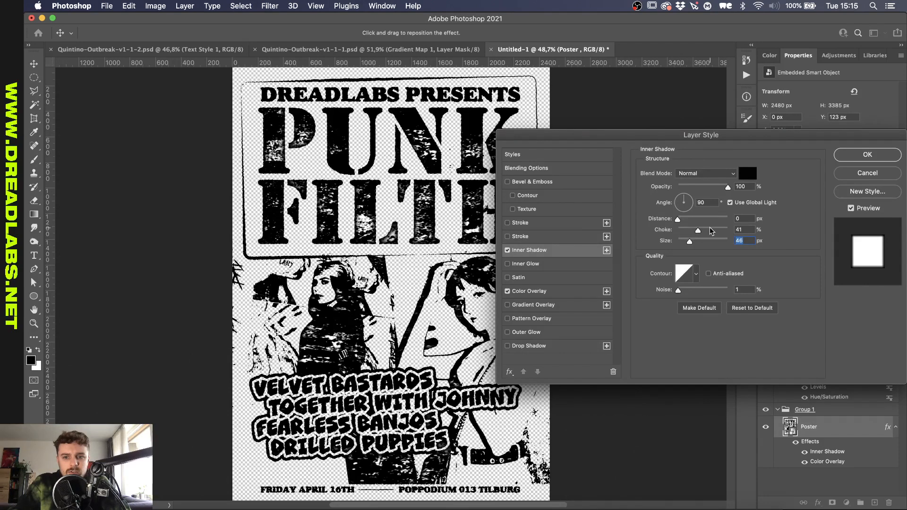
# Set the Inner Shadow Choke to 78% and Size to 32 px and apply.
pyautogui.moveTo(697, 229); pyautogui.dragTo(718, 230)
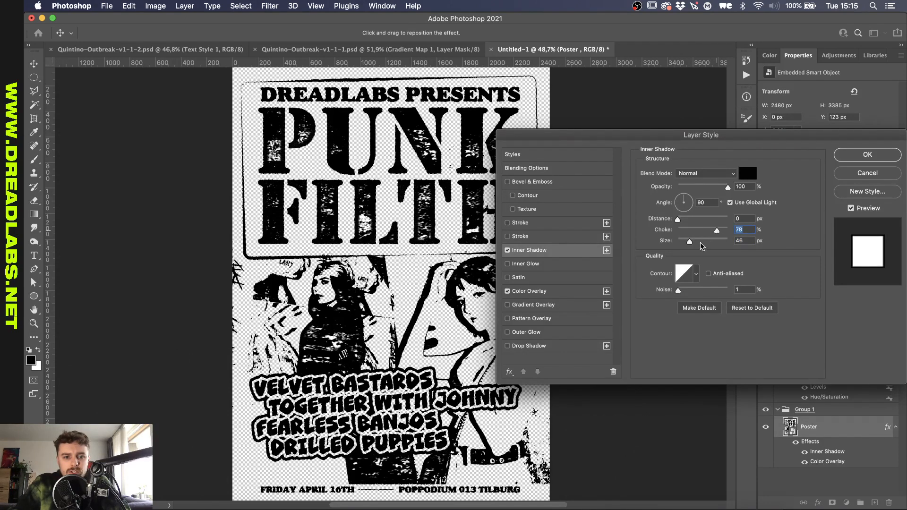
pyautogui.moveTo(689, 241); pyautogui.dragTo(689, 241)
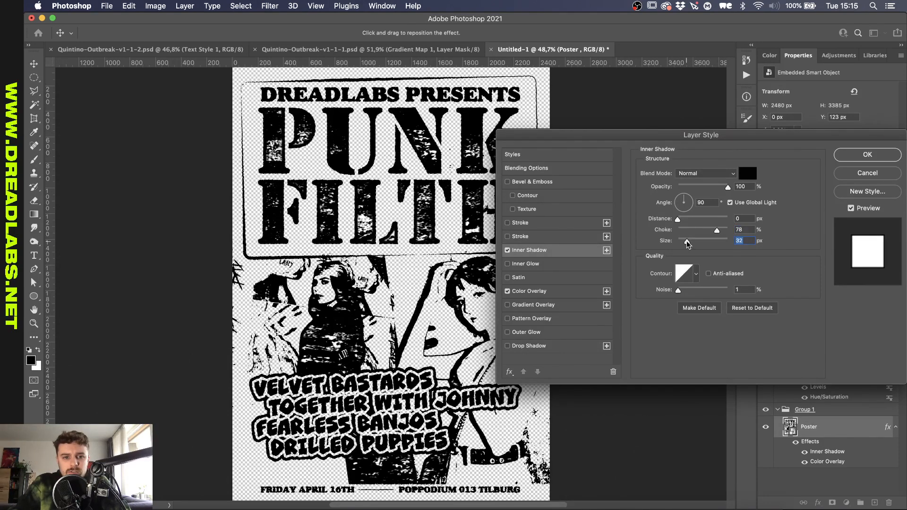
pyautogui.click(867, 154)
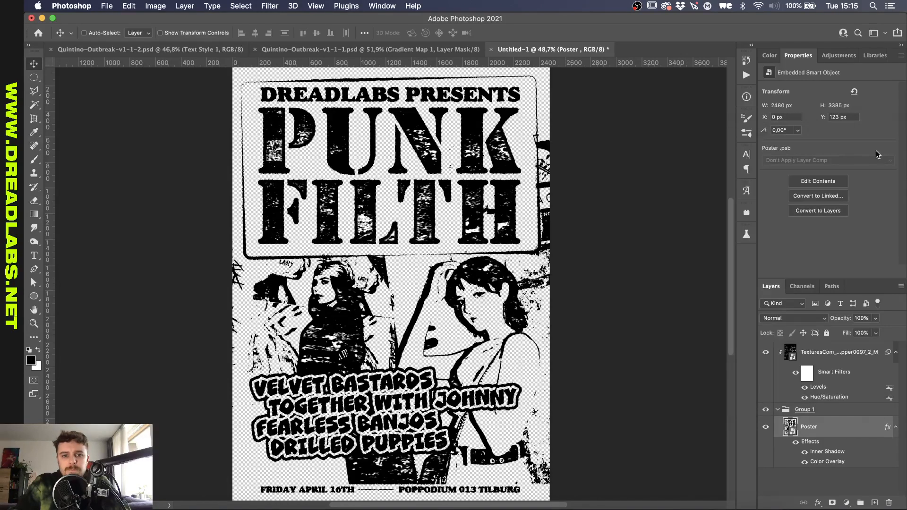